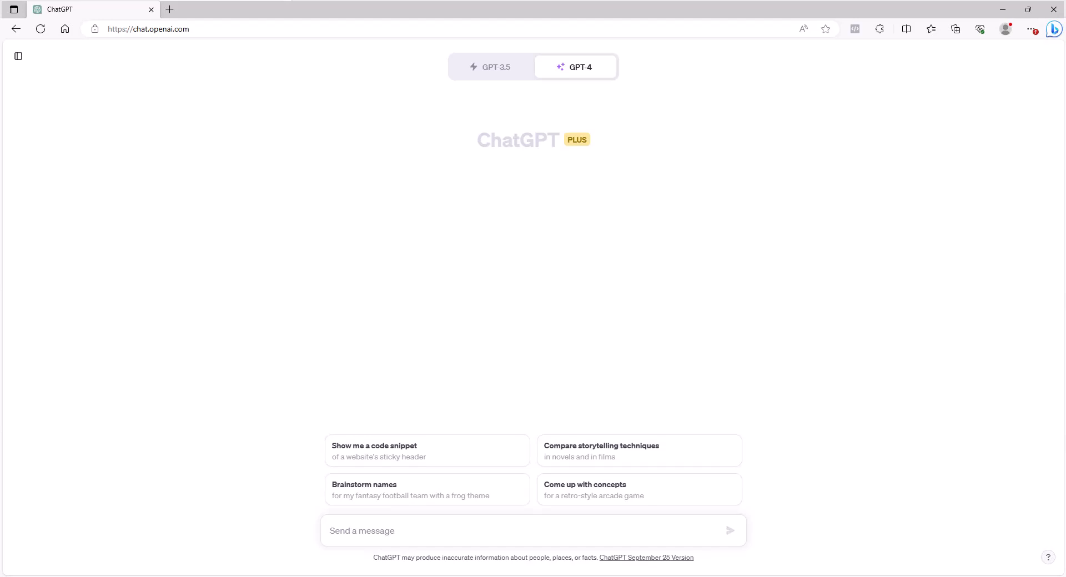
# Keep GPT-4 selected and paste an IT Auditor resume request with the job description.
pyautogui.click(575, 66)
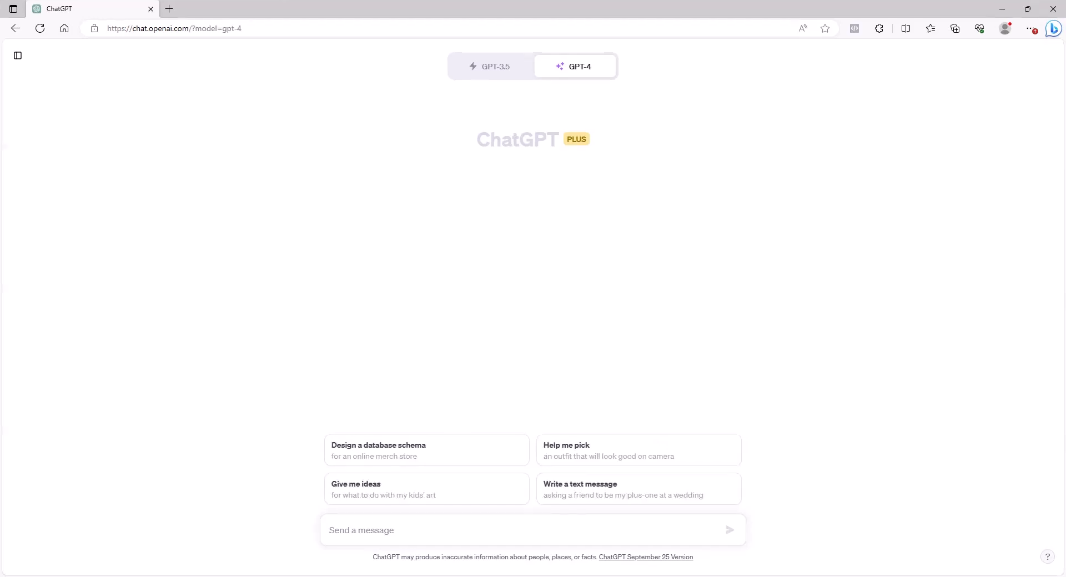
pyautogui.moveTo(890, 499)
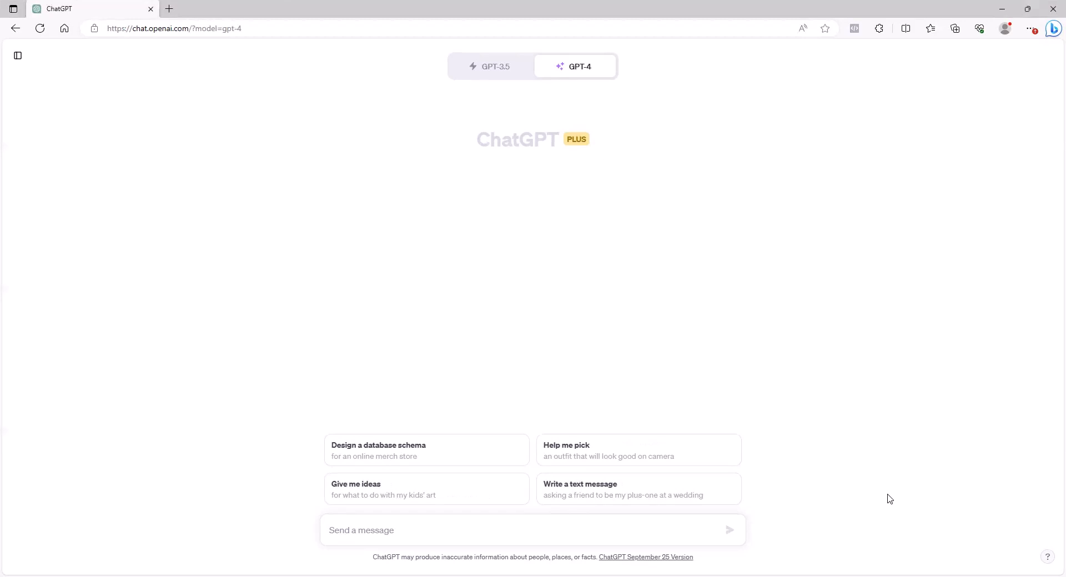
pyautogui.moveTo(848, 367)
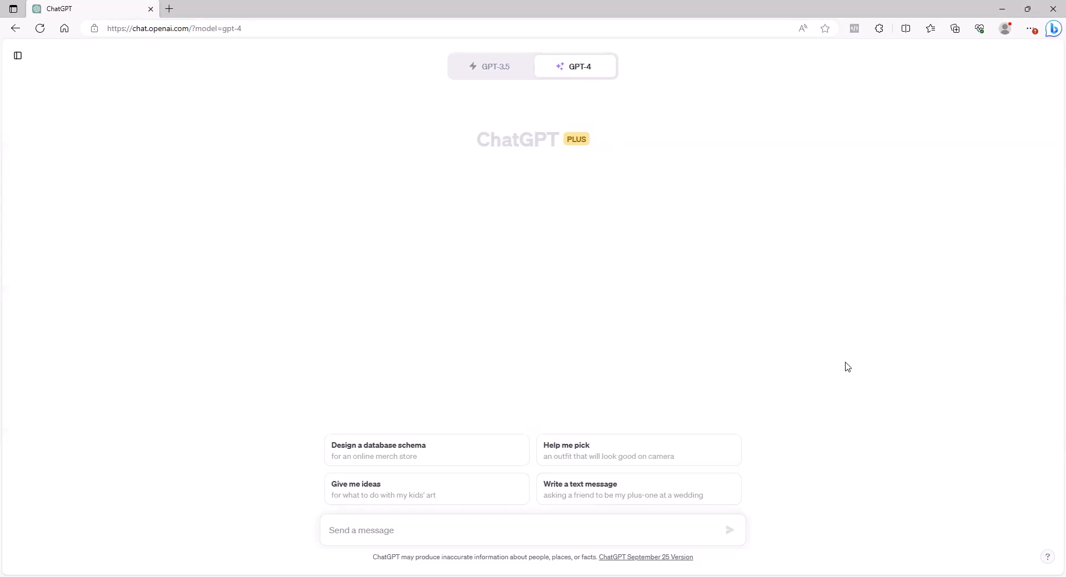
pyautogui.moveTo(507, 122)
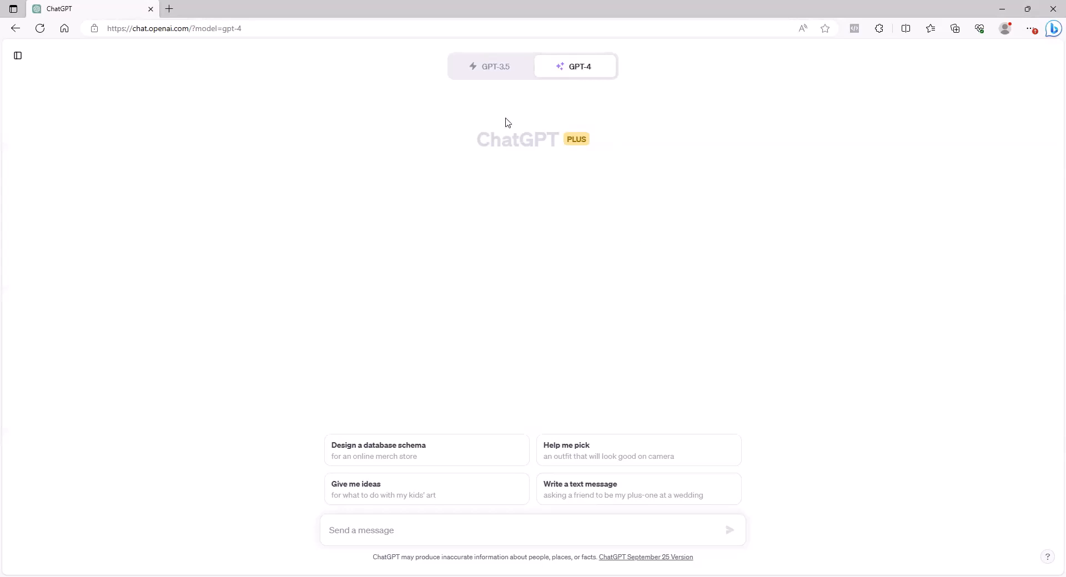
pyautogui.click(491, 66)
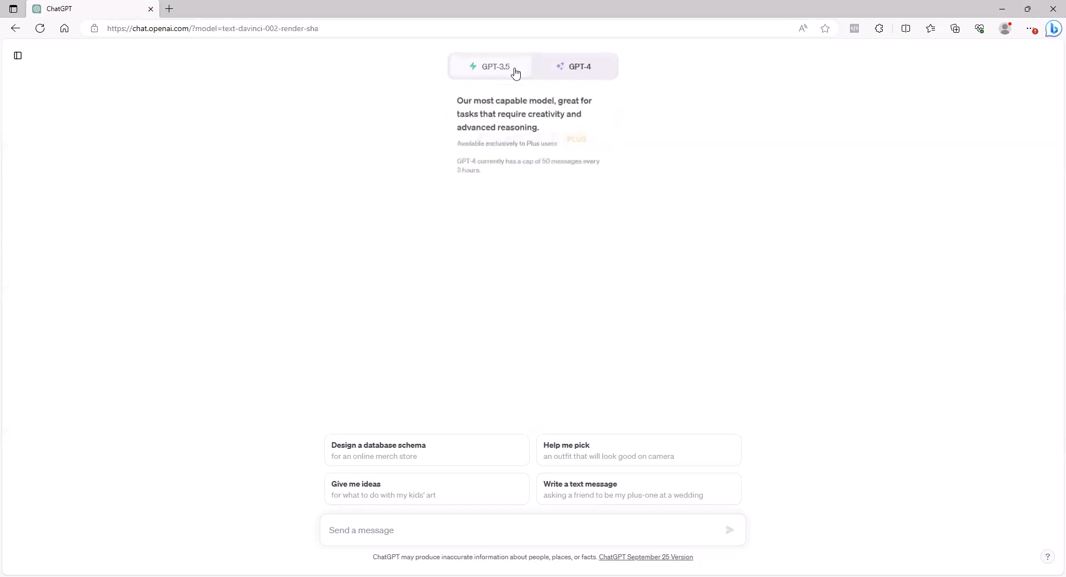
pyautogui.click(575, 66)
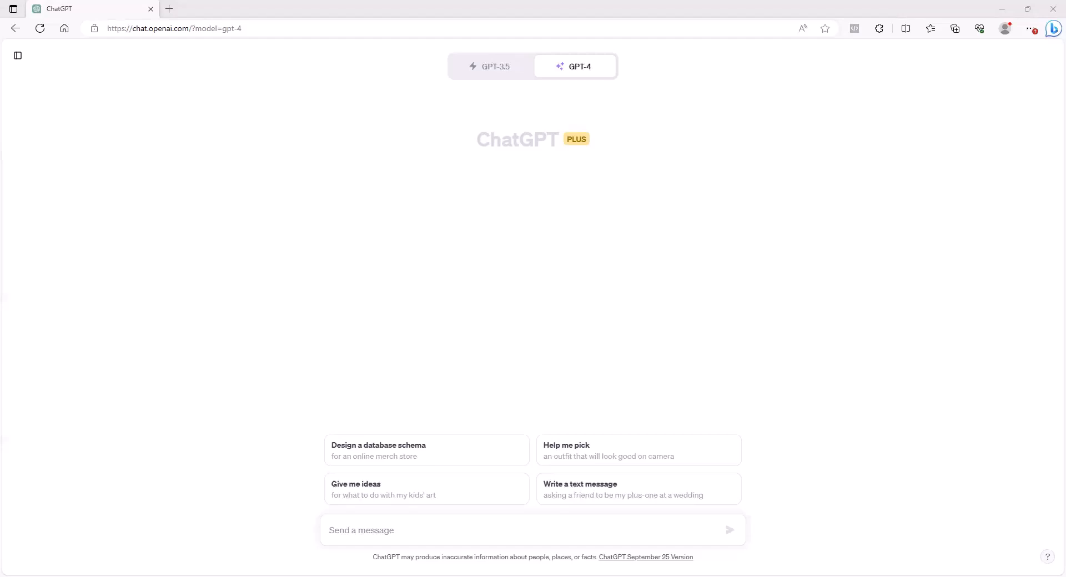
pyautogui.moveTo(445, 555)
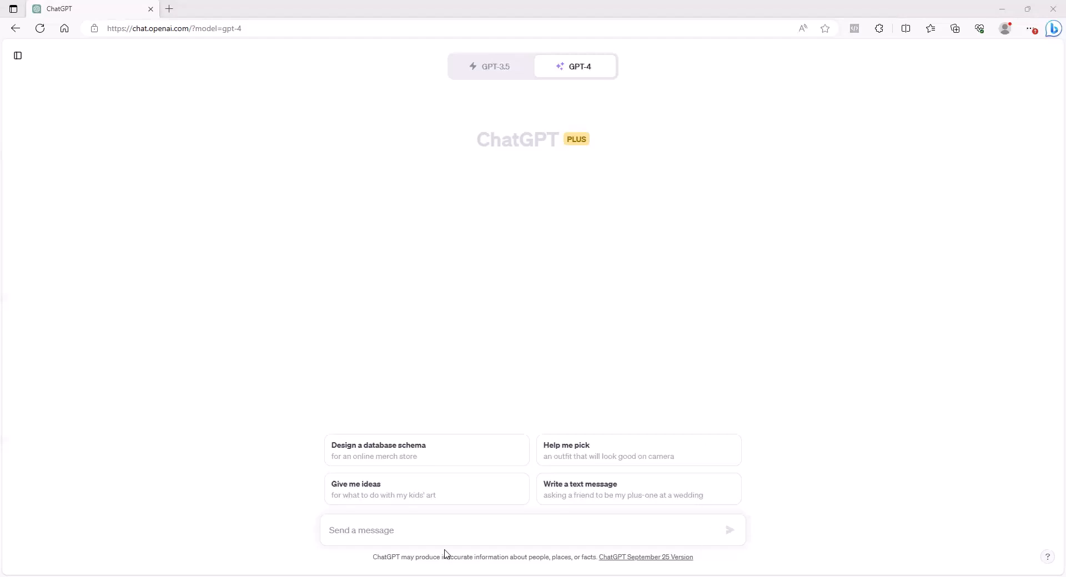
pyautogui.click(455, 530)
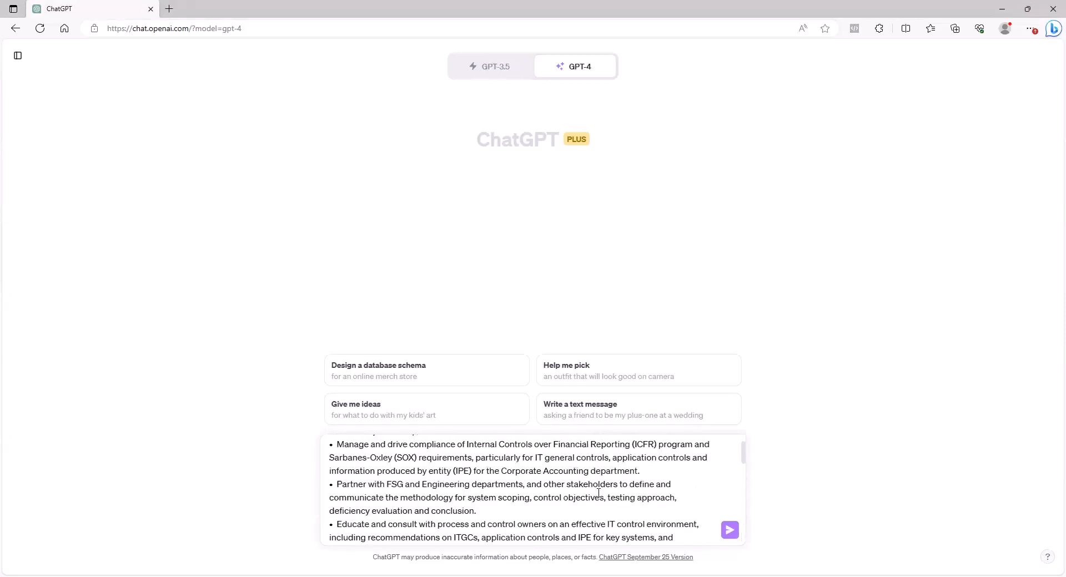
pyautogui.scroll(3)
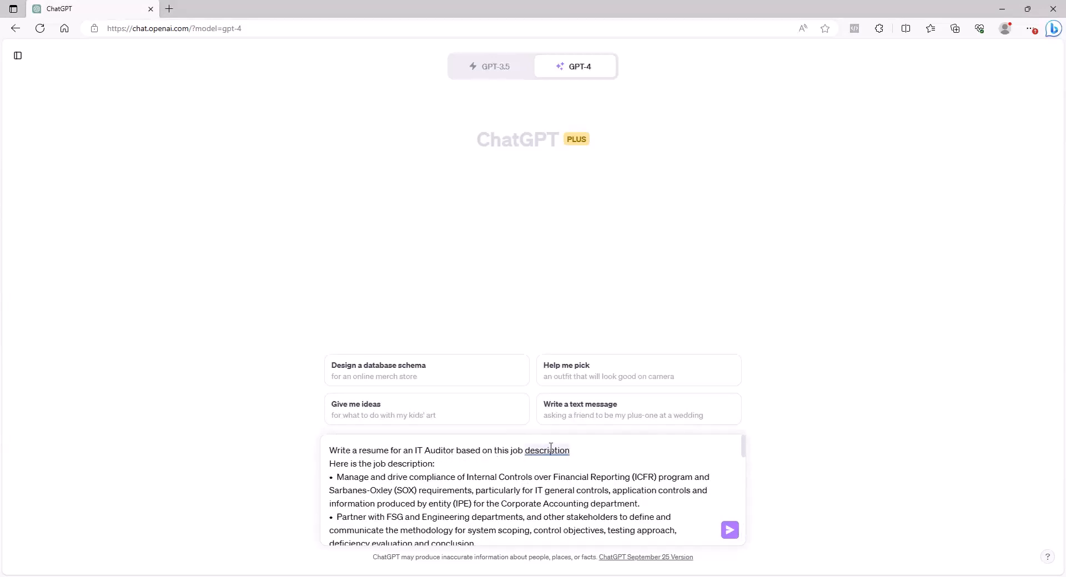
pyautogui.moveTo(571, 464)
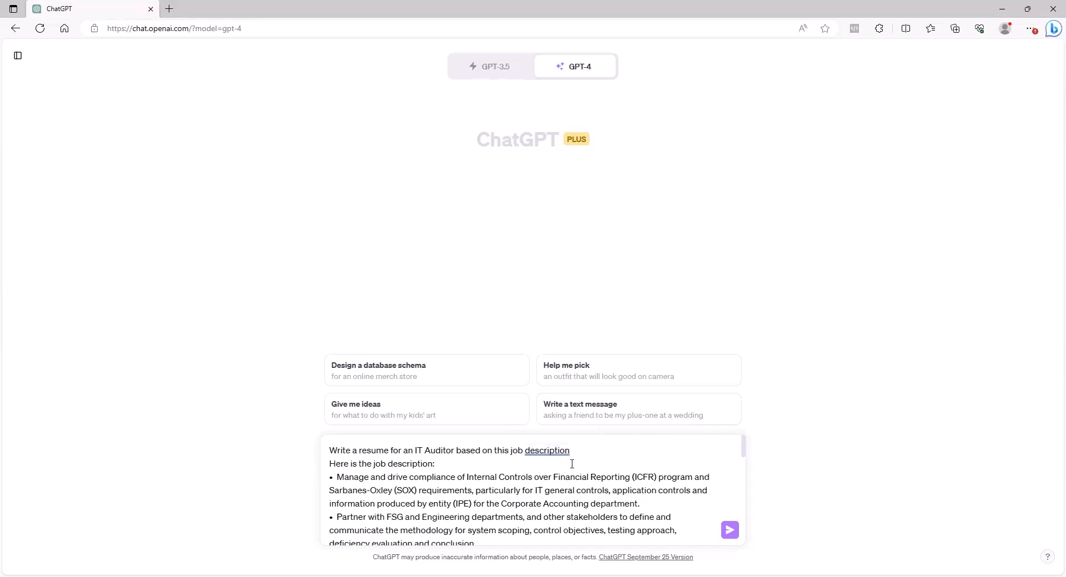
pyautogui.moveTo(583, 450)
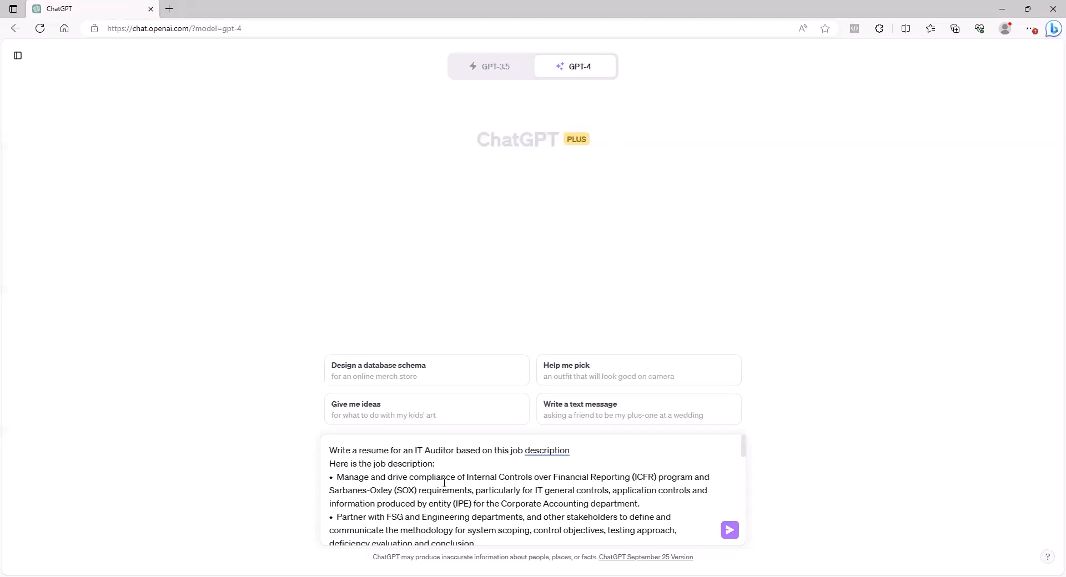
# Submit the request to GPT-4 and scroll through the generated IT Auditor resume template.
pyautogui.click(729, 530)
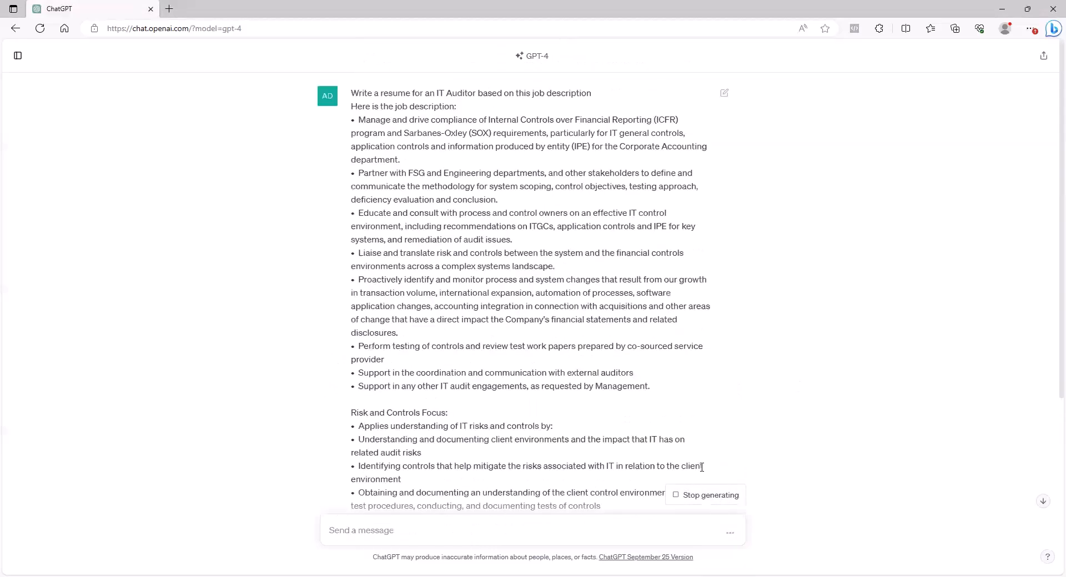
pyautogui.moveTo(706, 470)
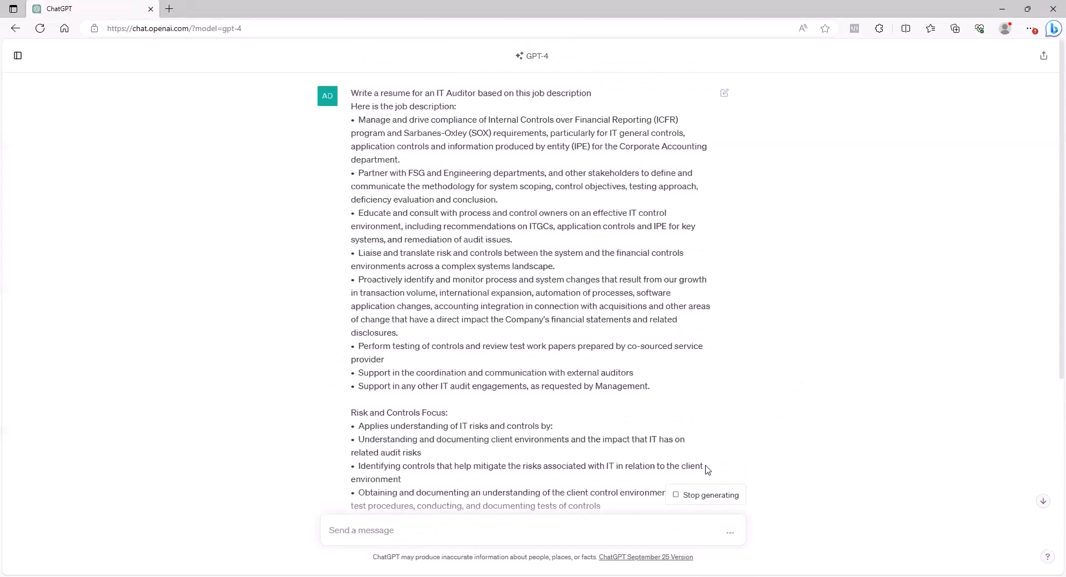
pyautogui.scroll(-3)
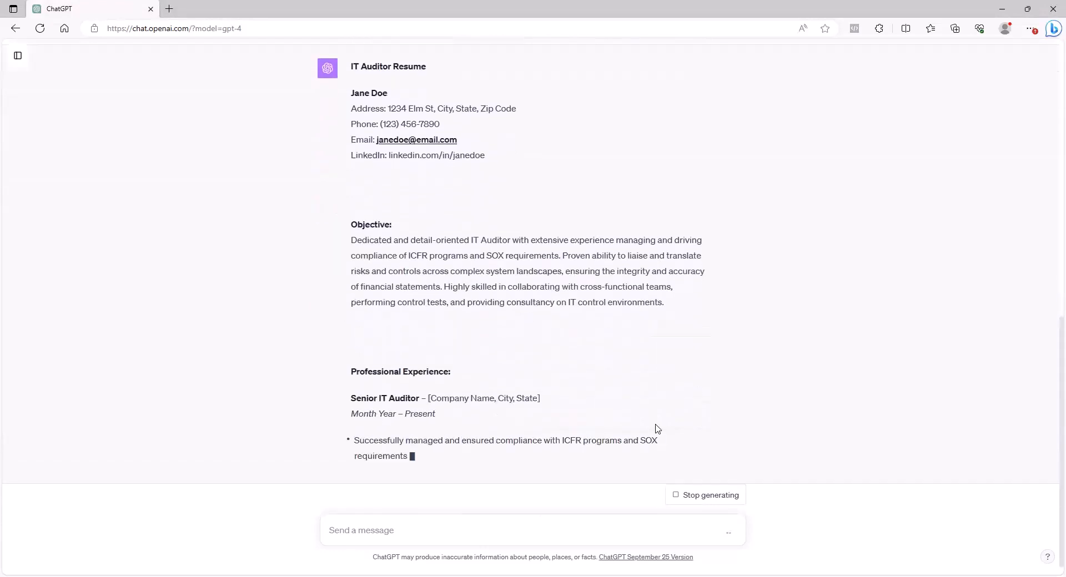
pyautogui.scroll(-3)
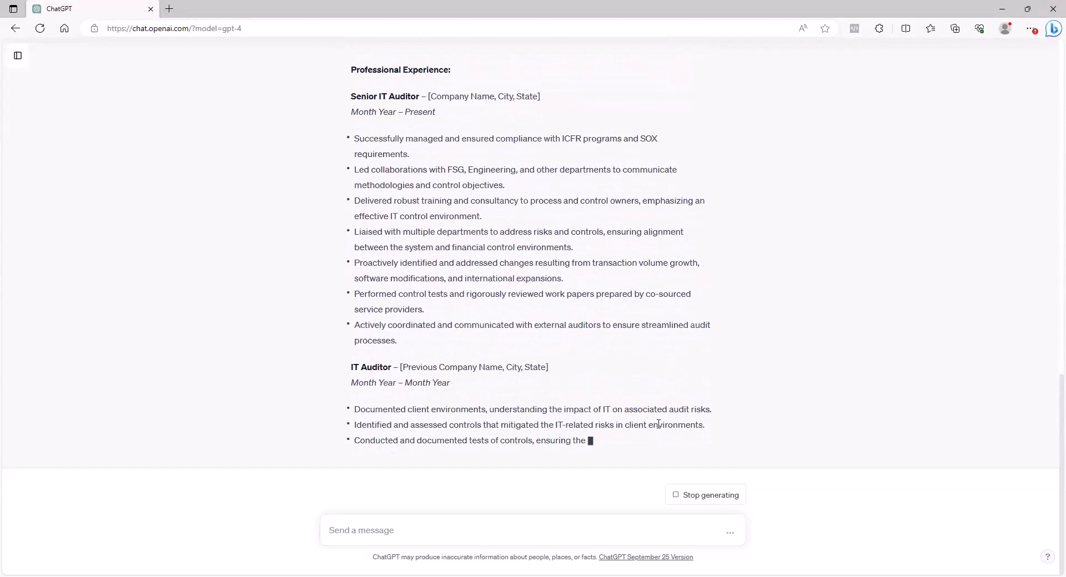
pyautogui.scroll(-3)
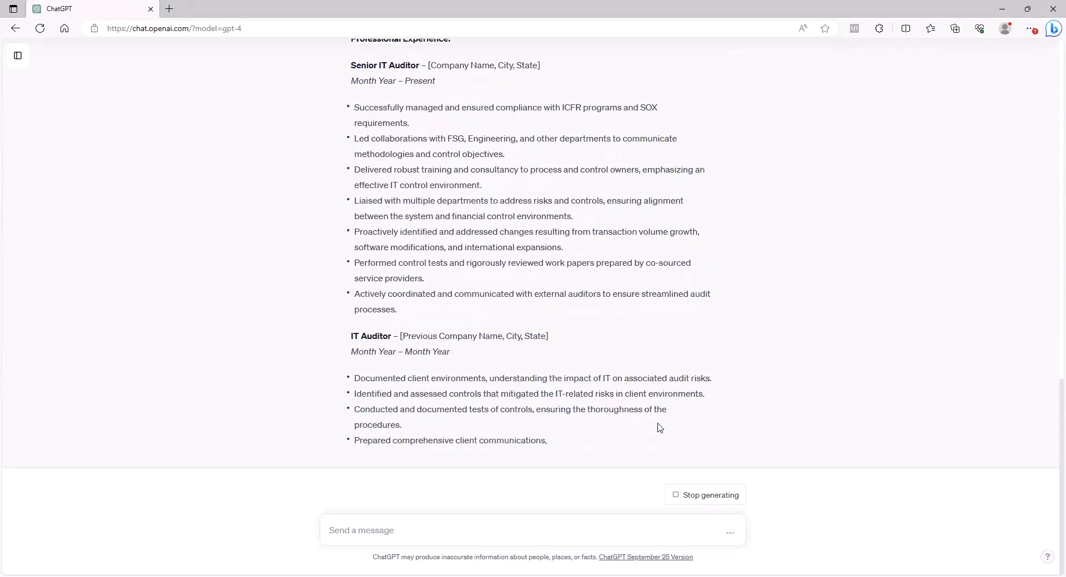
pyautogui.scroll(-3)
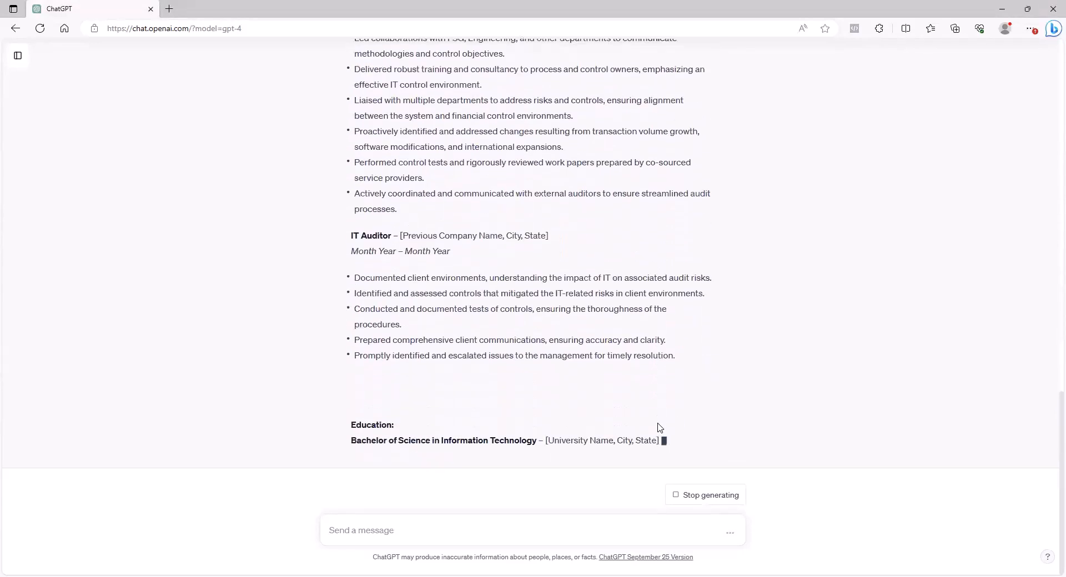
pyautogui.scroll(-3)
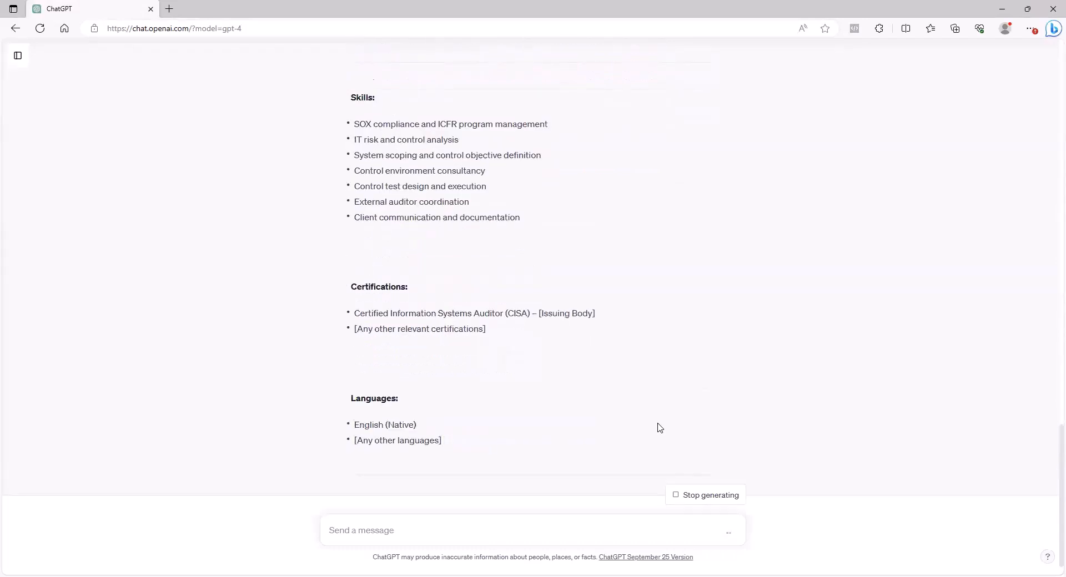
pyautogui.scroll(-3)
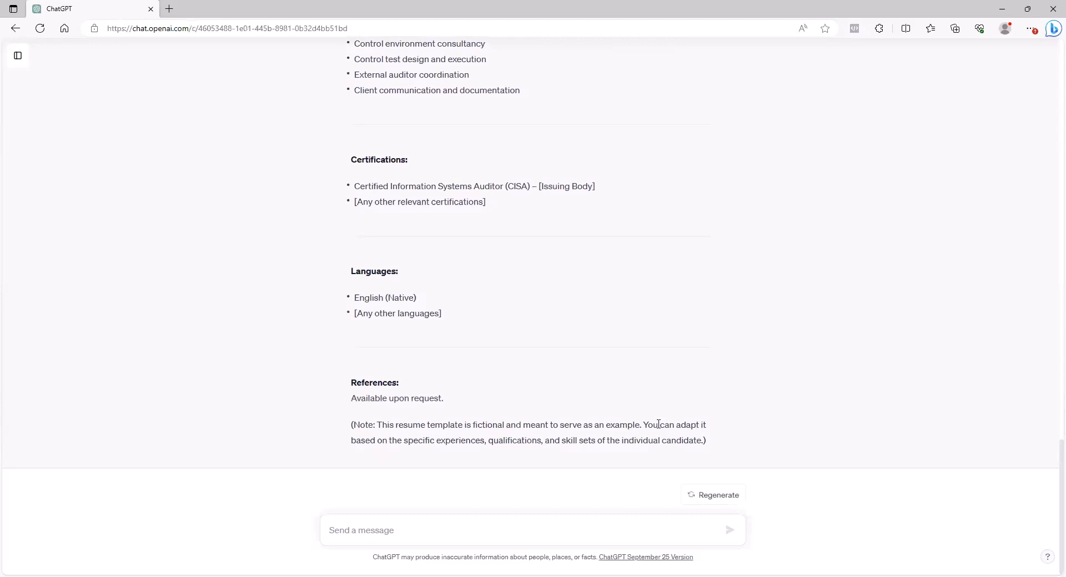
pyautogui.scroll(3)
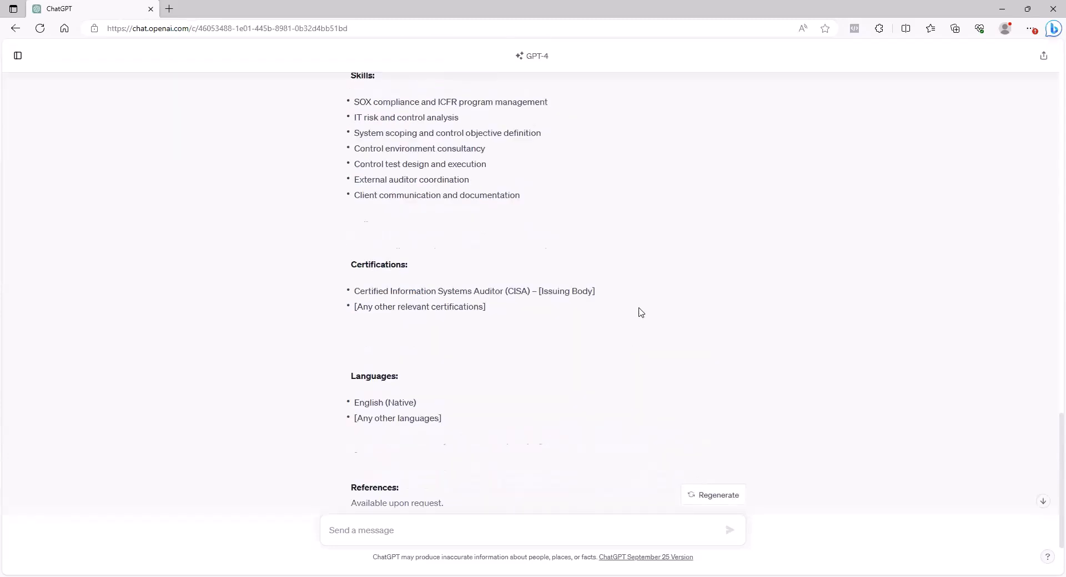
pyautogui.scroll(3)
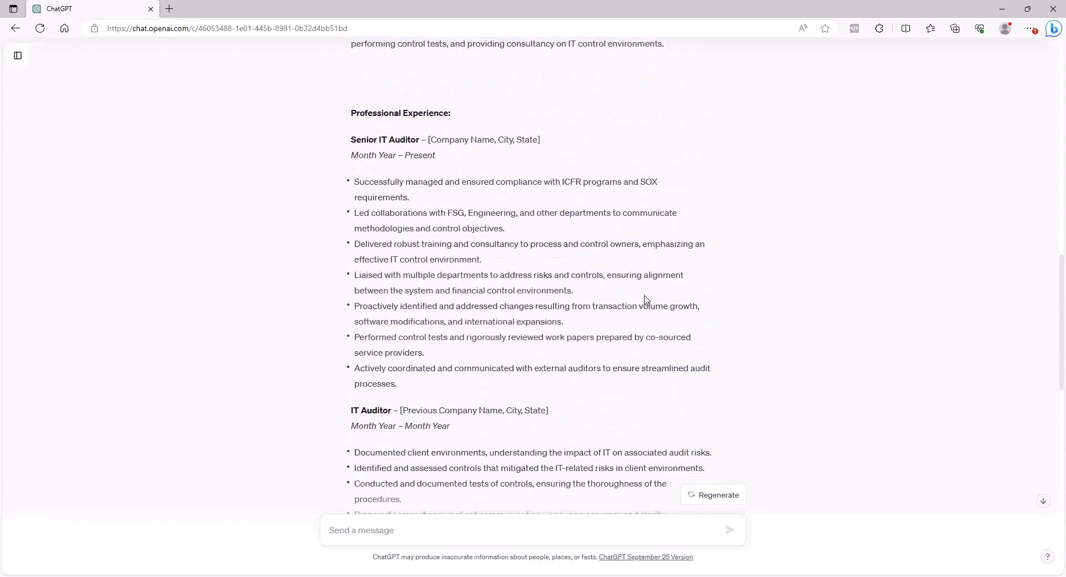
pyautogui.scroll(-3)
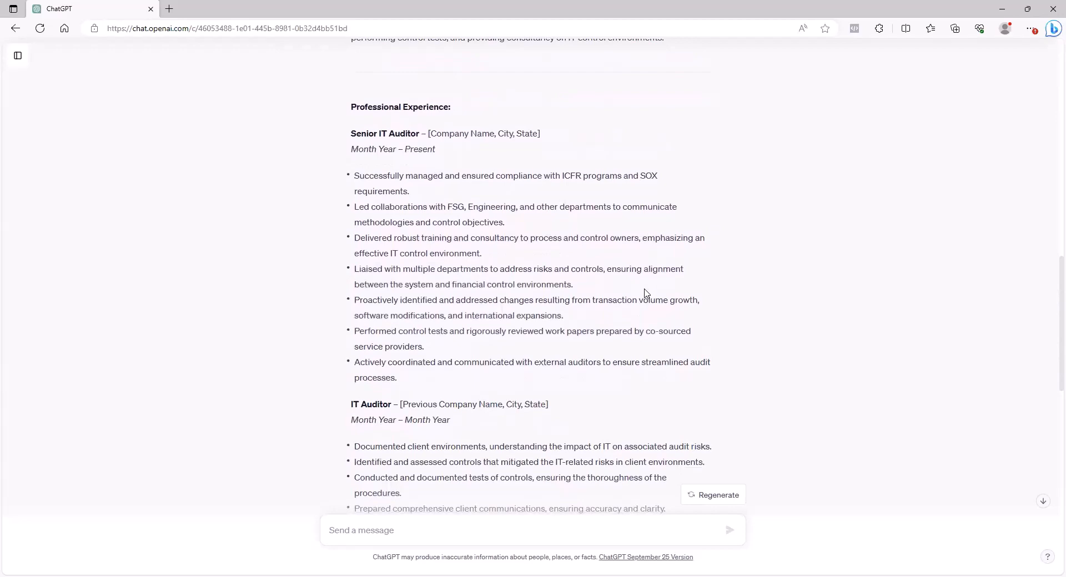
pyautogui.scroll(3)
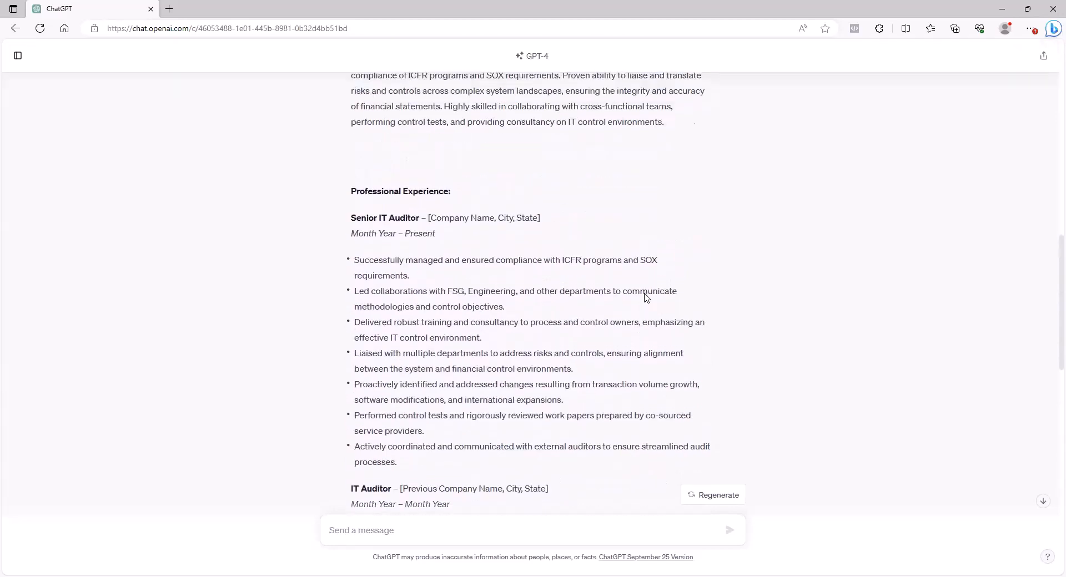
pyautogui.scroll(3)
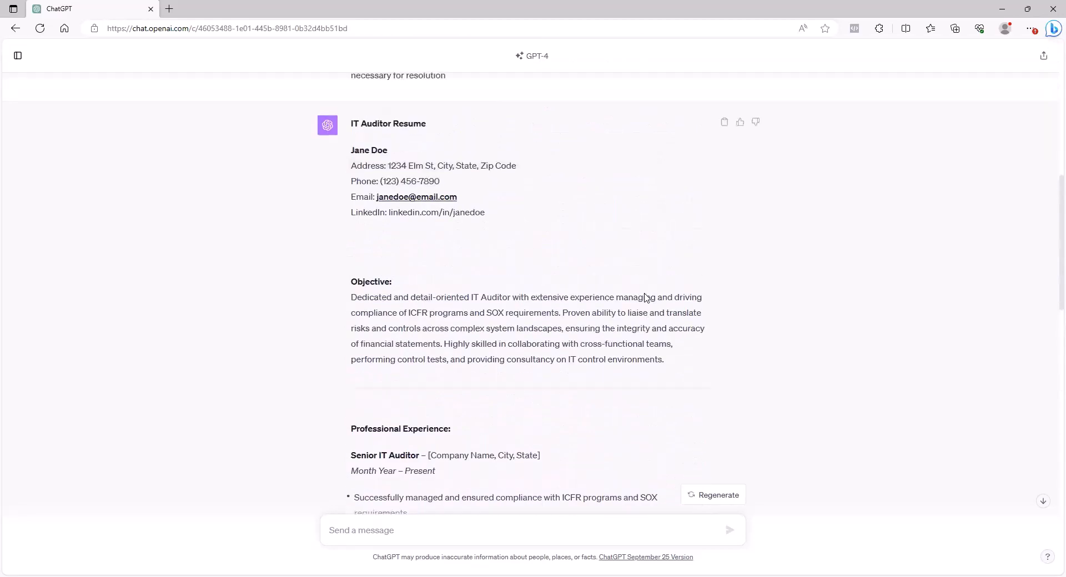
pyautogui.scroll(-3)
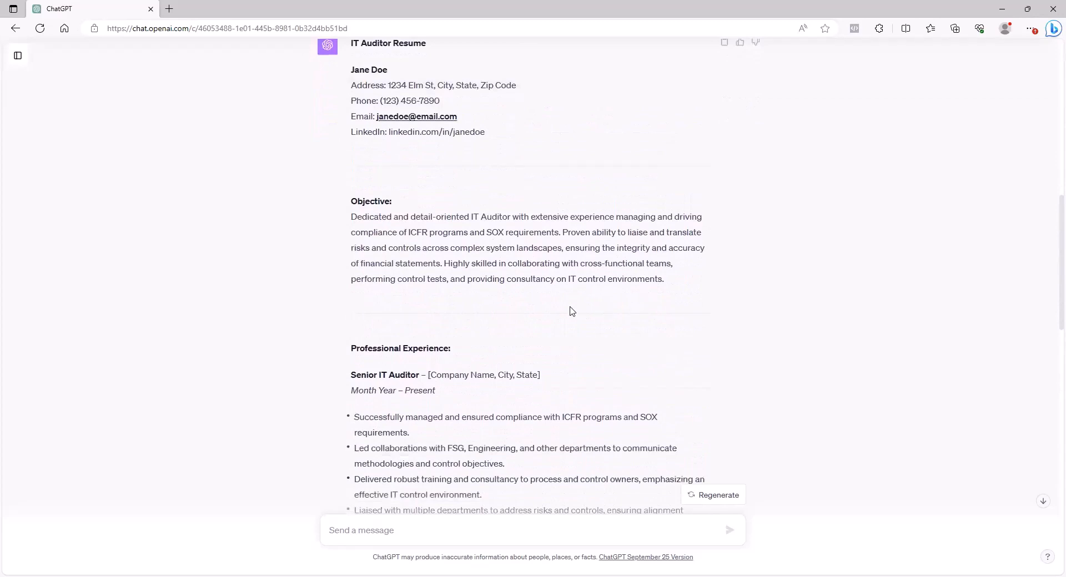
pyautogui.moveTo(461, 243)
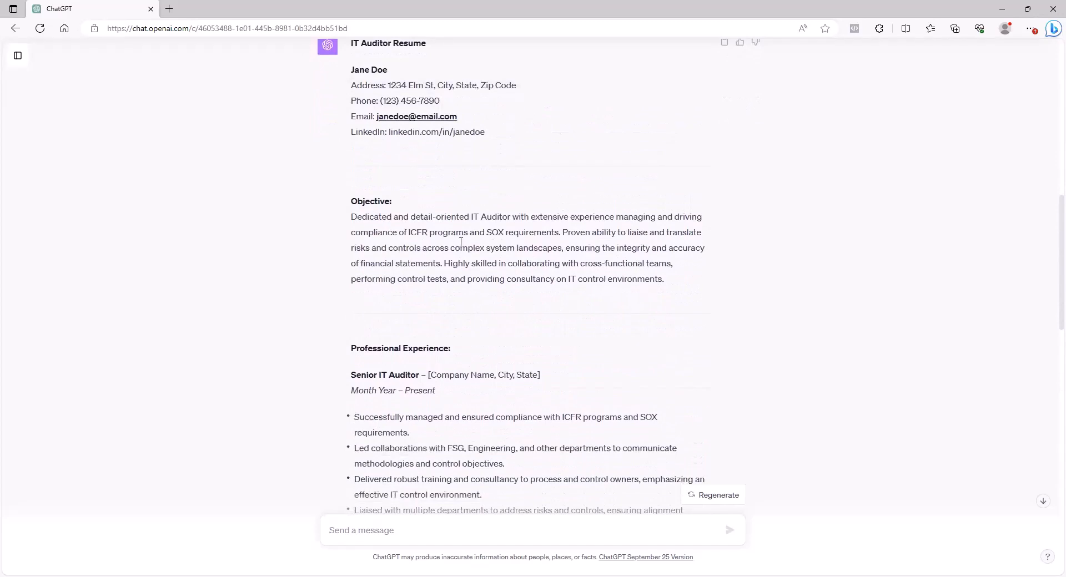
pyautogui.scroll(3)
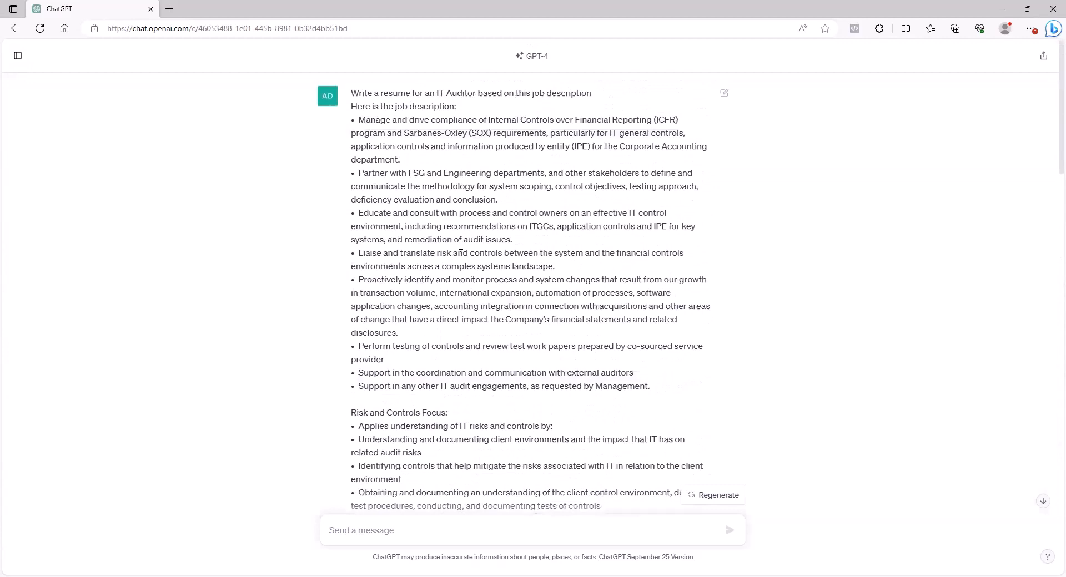
pyautogui.moveTo(657, 129)
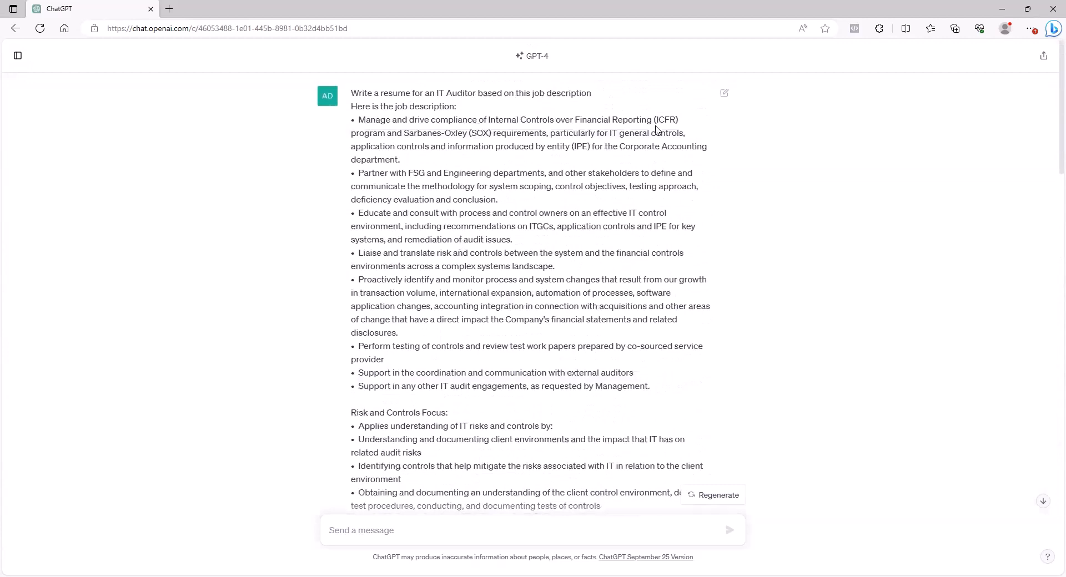
pyautogui.scroll(-3)
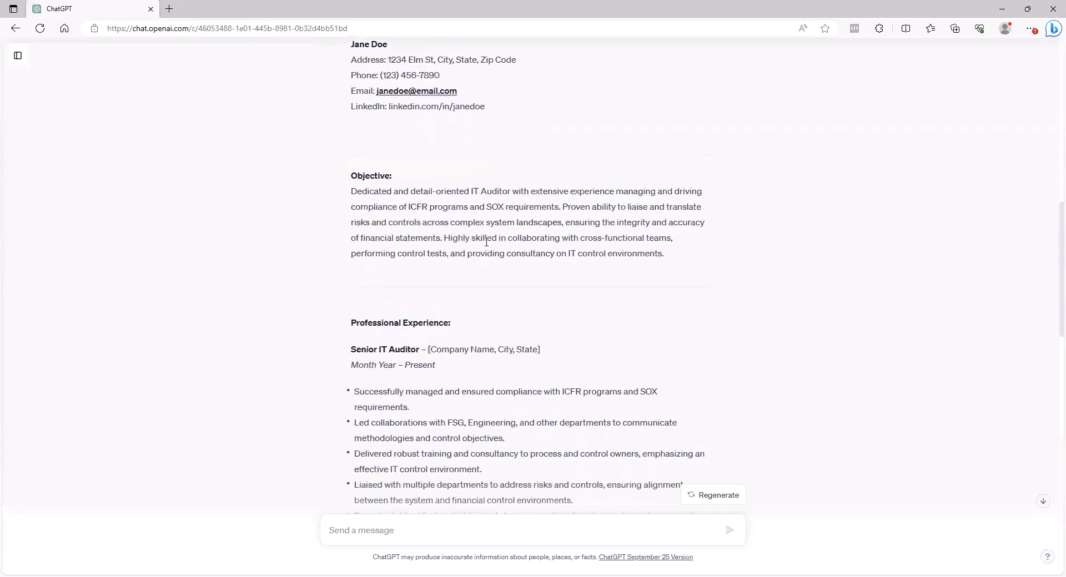
pyautogui.scroll(-3)
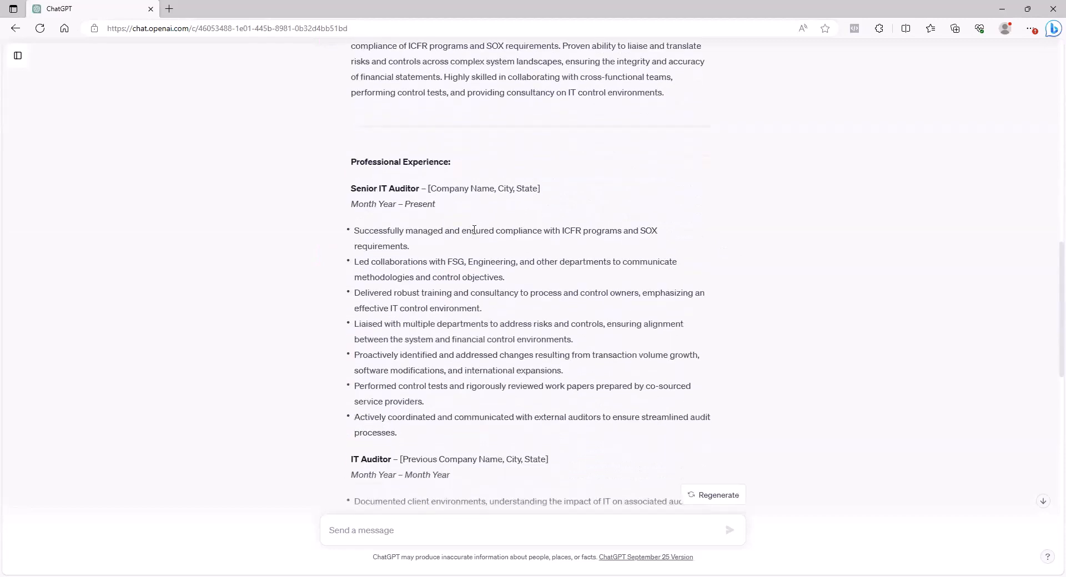
pyautogui.moveTo(460, 226)
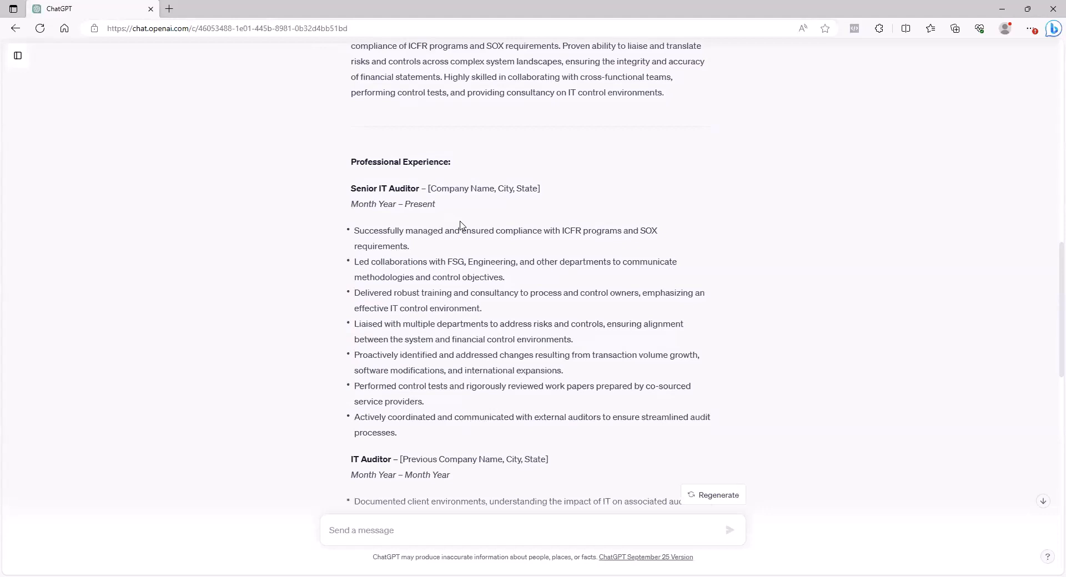
pyautogui.scroll(-3)
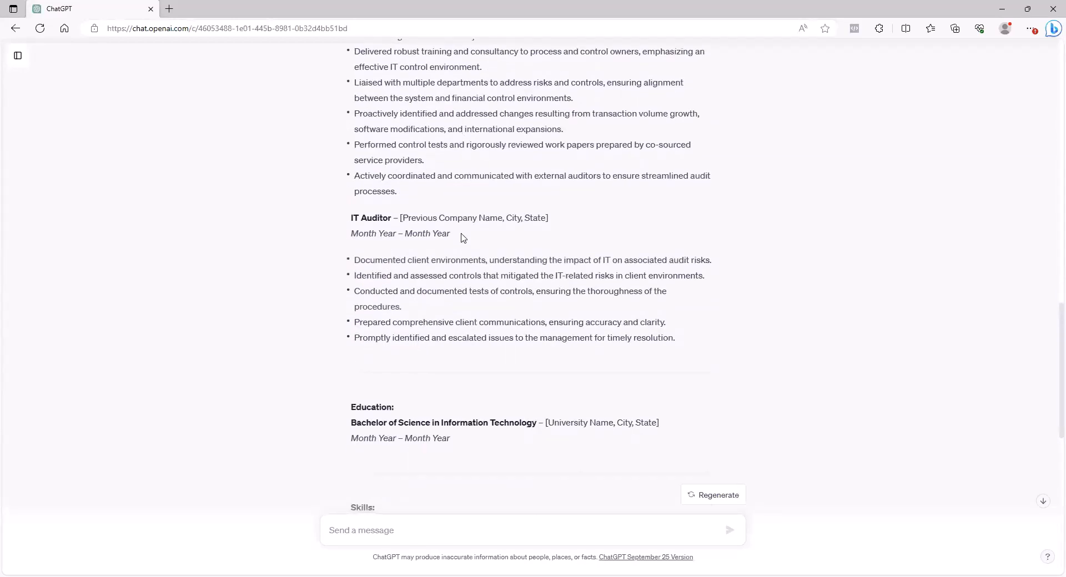
pyautogui.moveTo(463, 242)
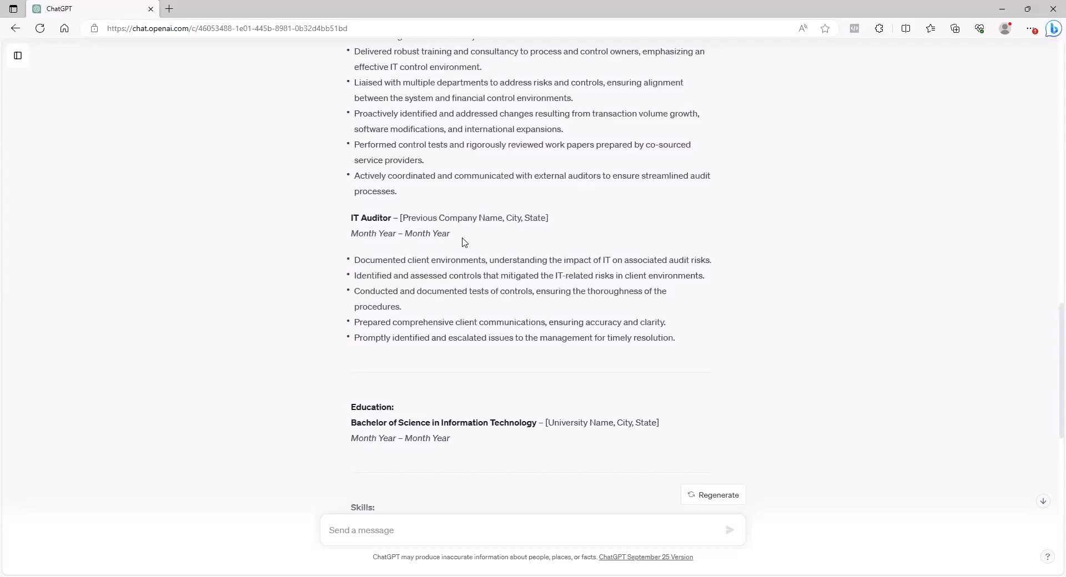
pyautogui.moveTo(491, 217)
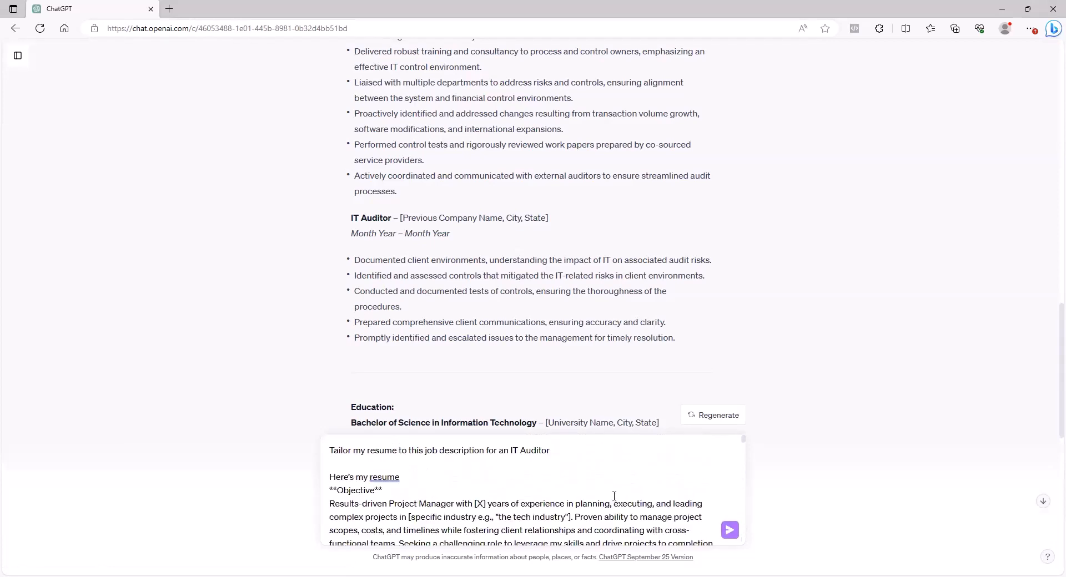
pyautogui.moveTo(531, 450)
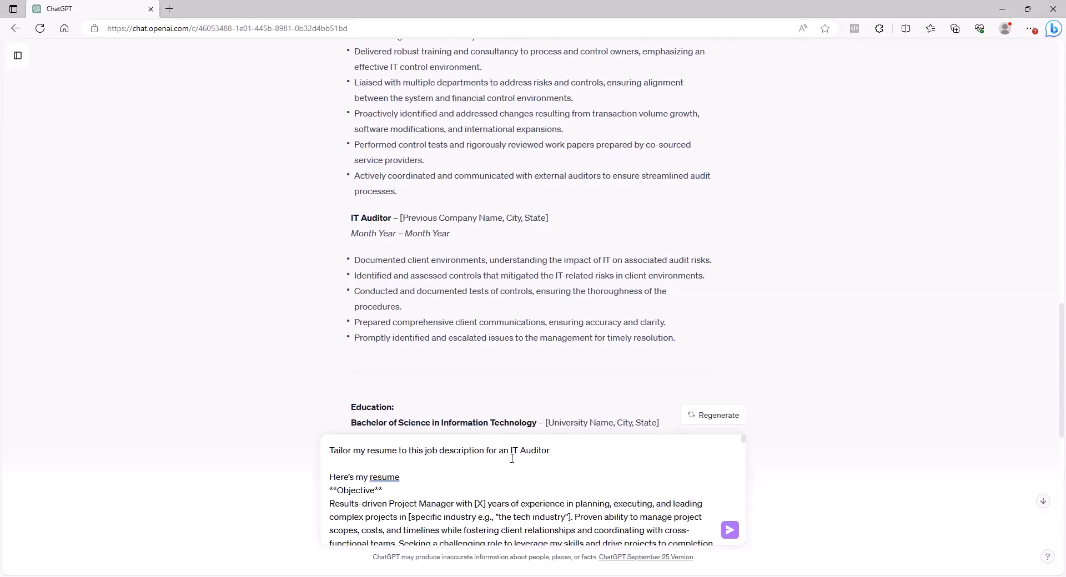
pyautogui.moveTo(553, 451)
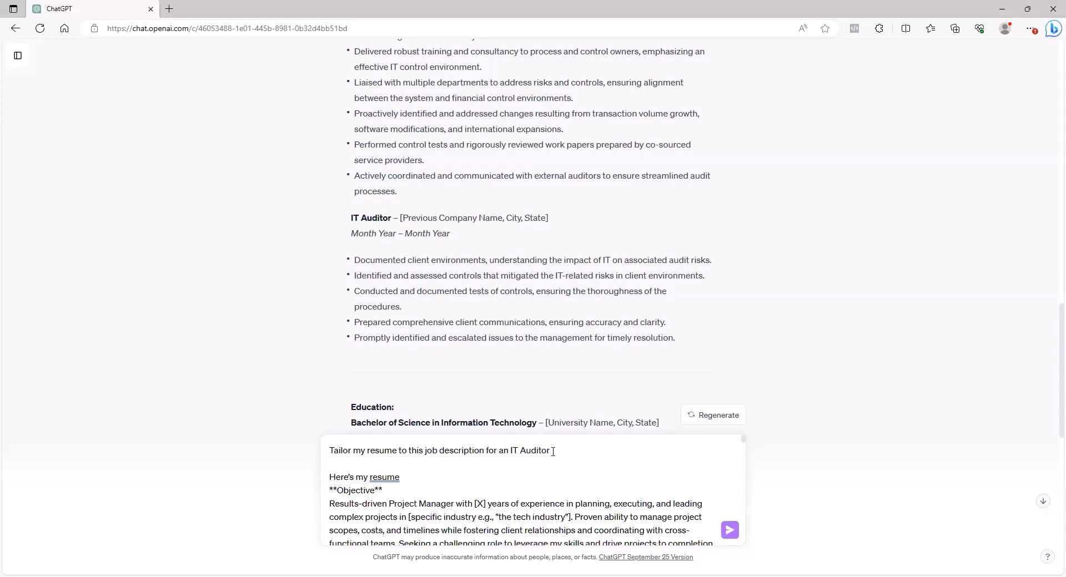
# Edit the pasted prompt so 'IT Auditor' reads 'IT Audit role'.
pyautogui.press('Backspace')
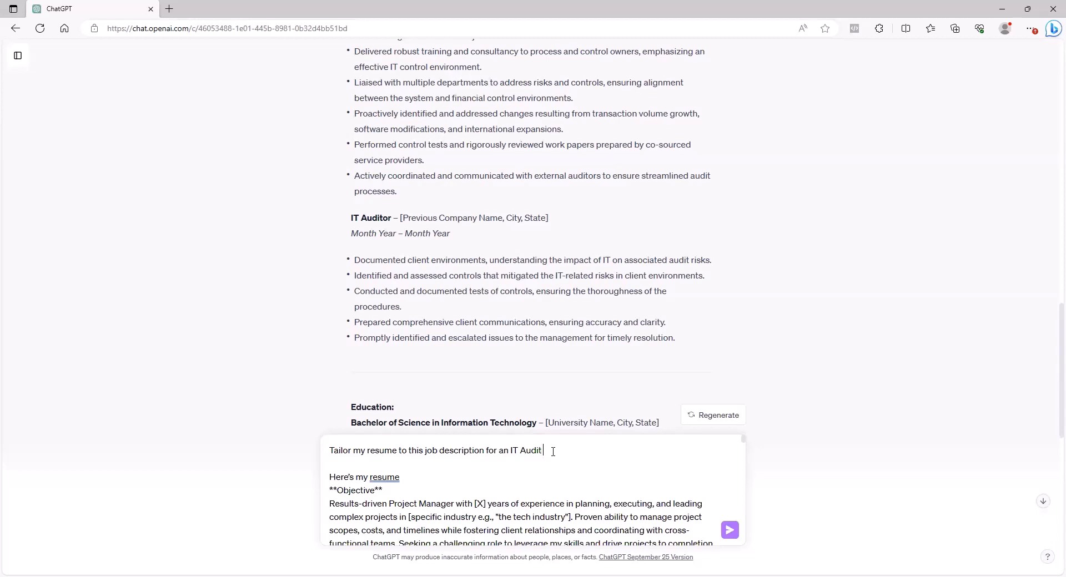
pyautogui.write('role')
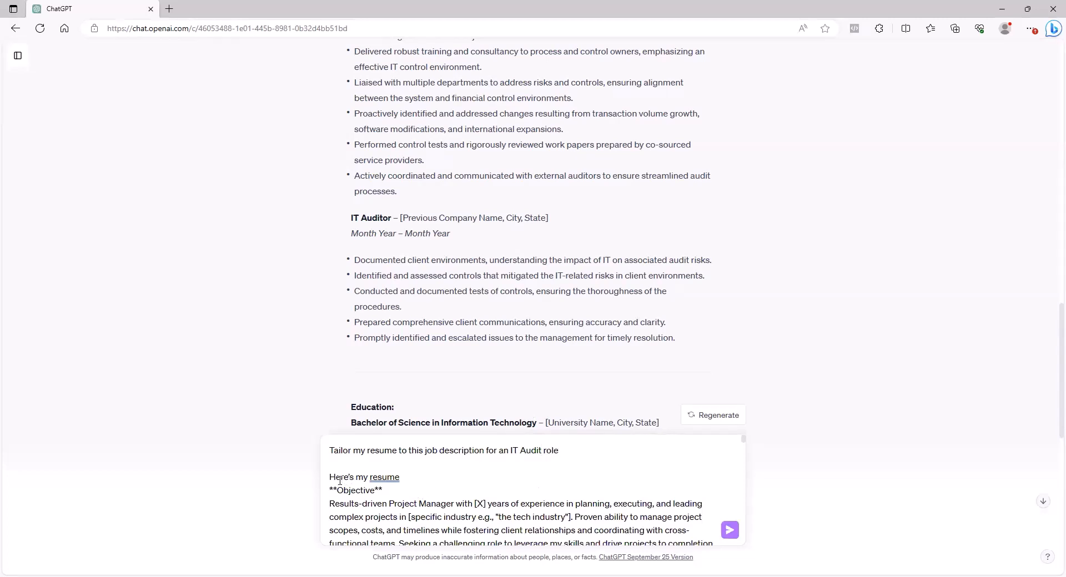
pyautogui.scroll(-3)
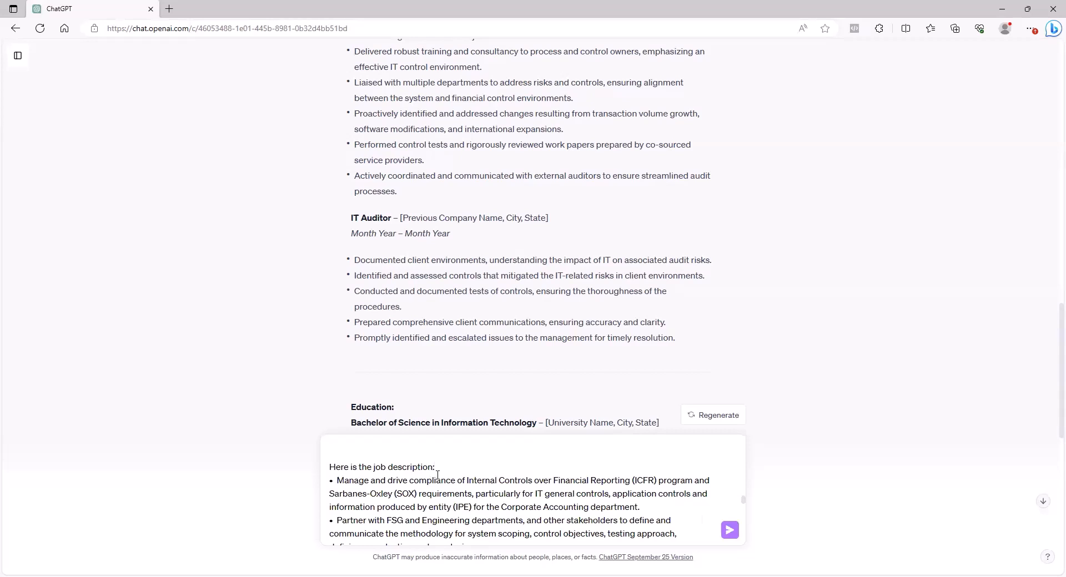
pyautogui.moveTo(481, 471)
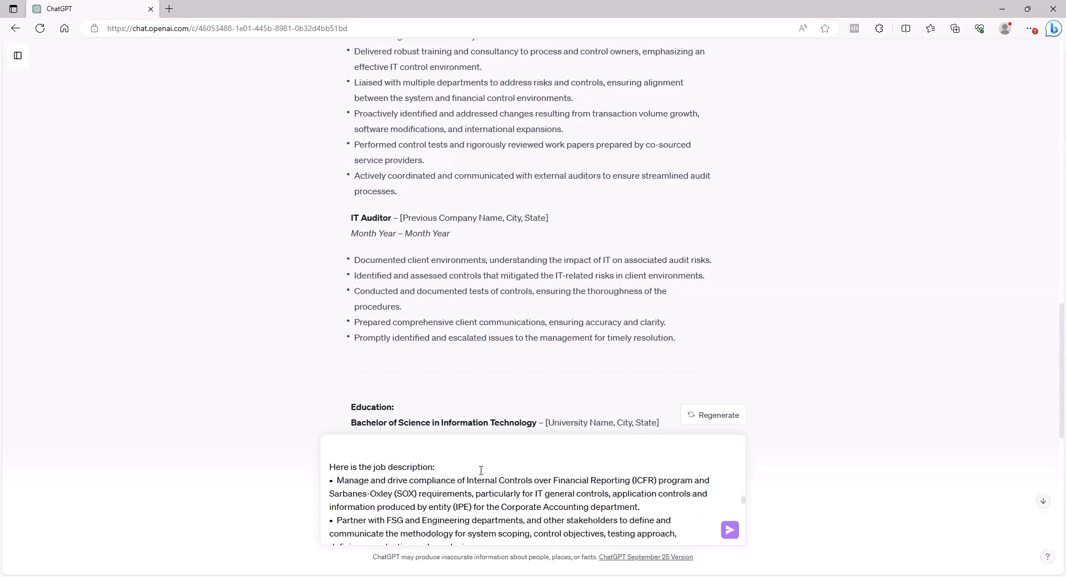
pyautogui.moveTo(740, 517)
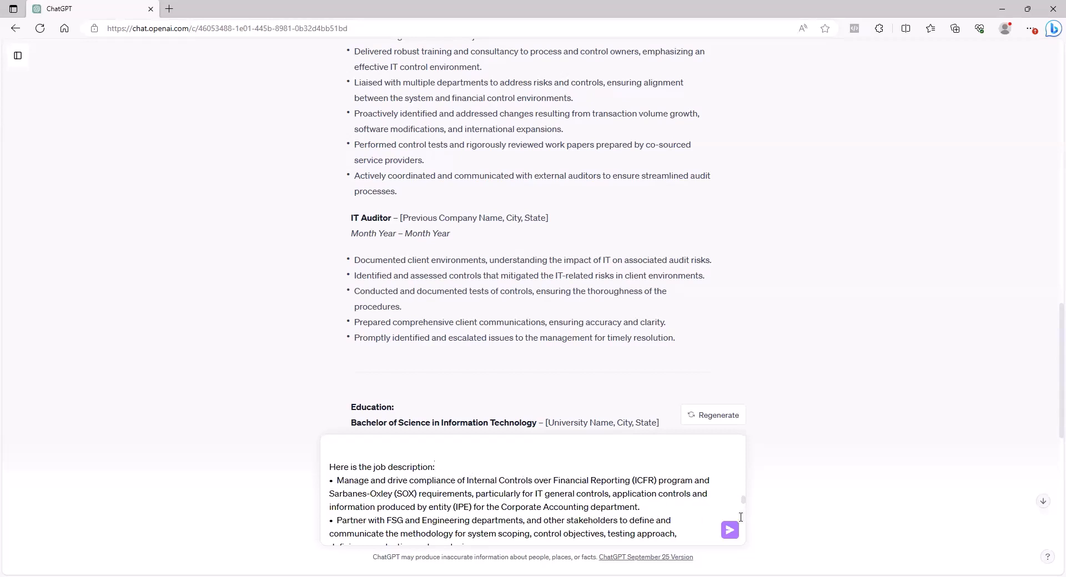
pyautogui.moveTo(729, 531)
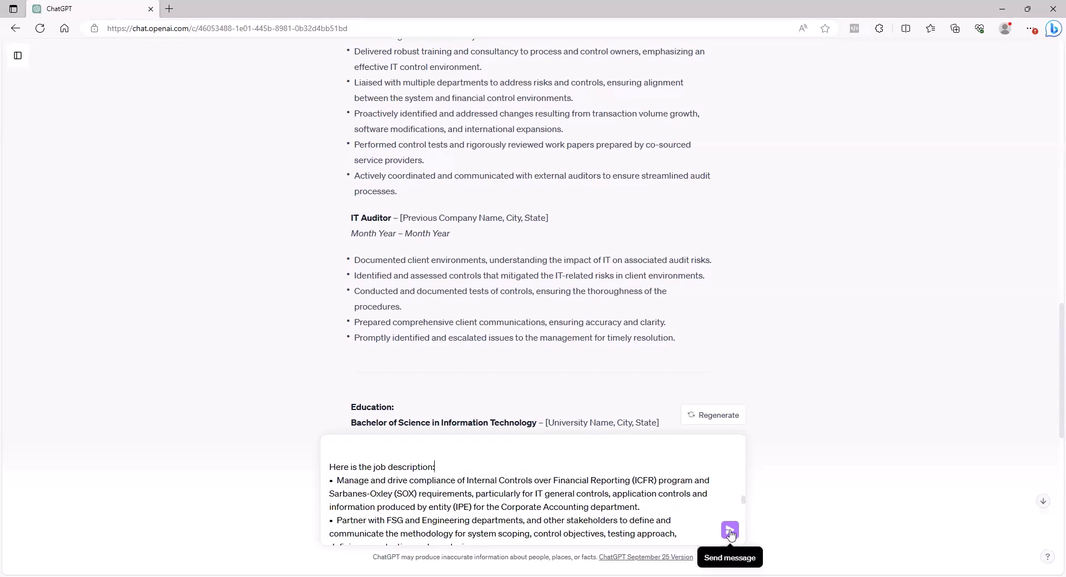
# Submit the tailoring prompt and review the IT Audit Specialist resume as it generates.
pyautogui.click(729, 531)
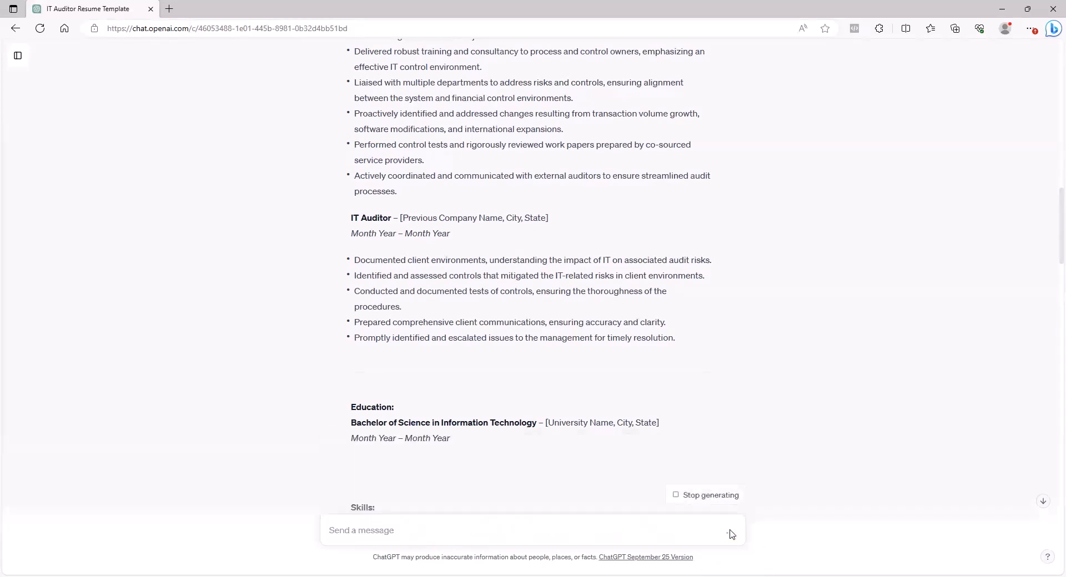
pyautogui.scroll(-3)
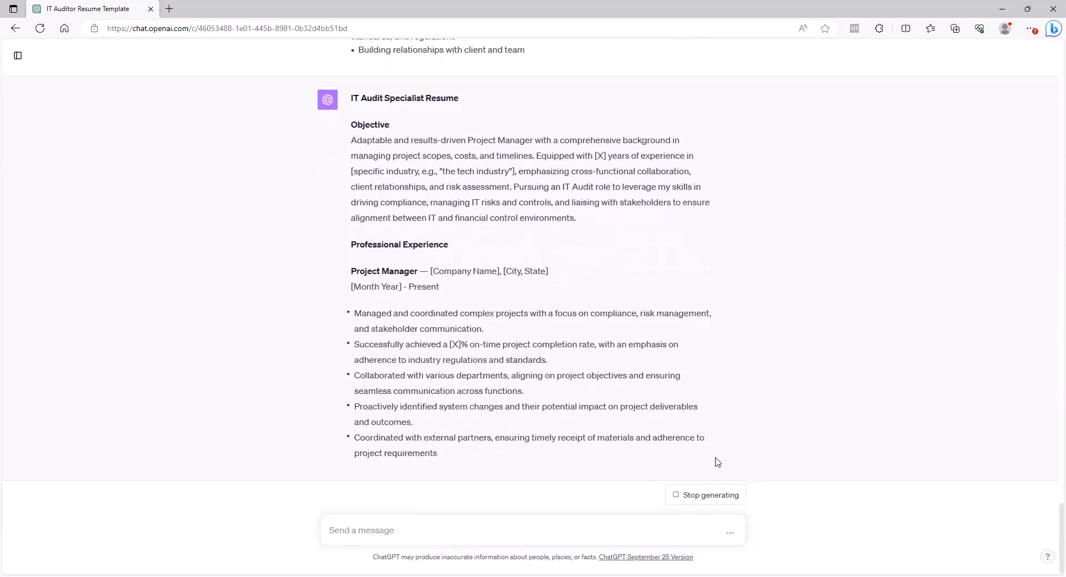
pyautogui.scroll(-3)
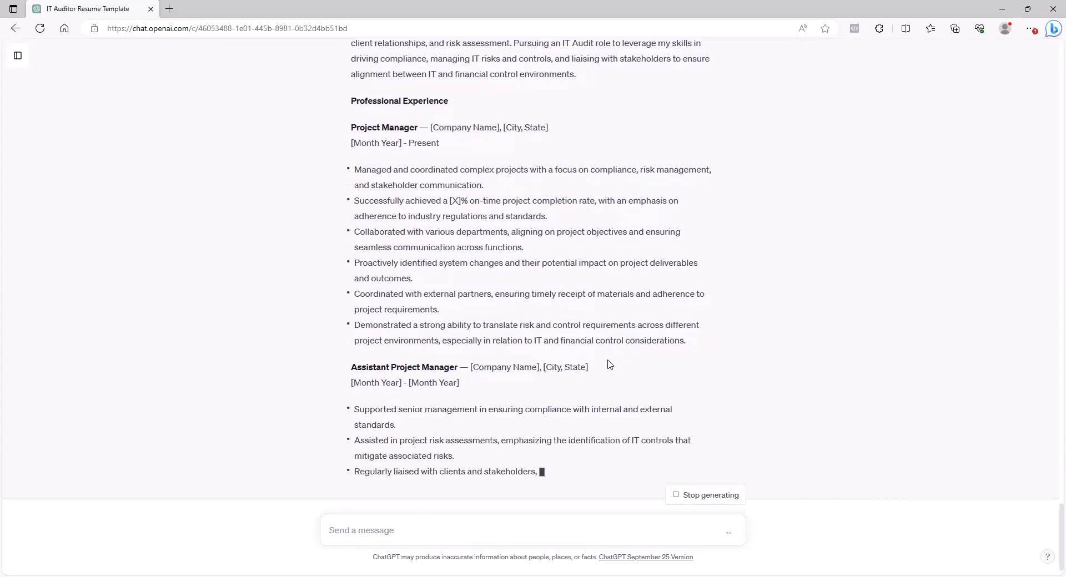
pyautogui.scroll(-3)
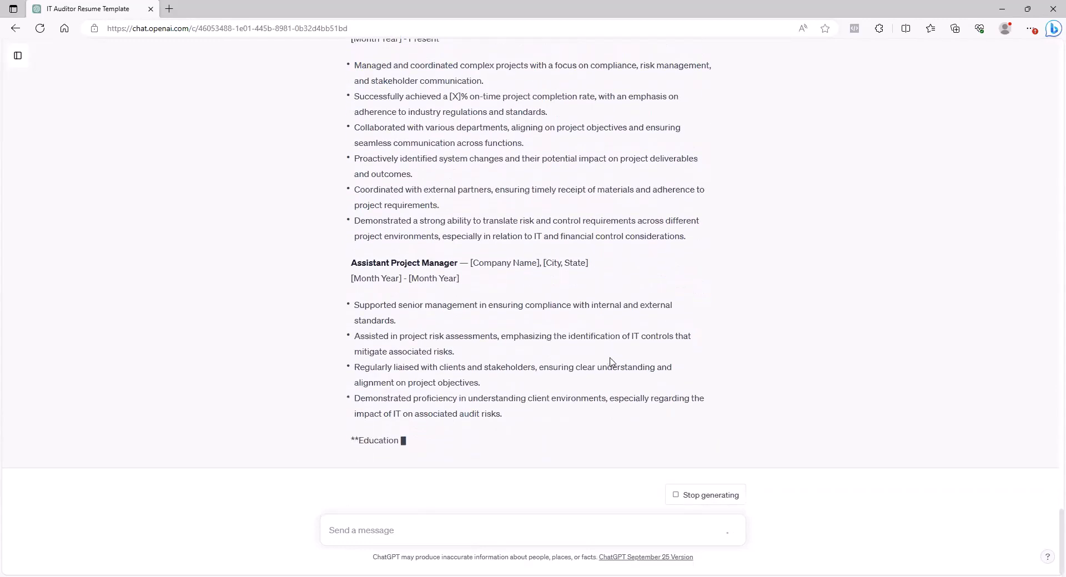
pyautogui.scroll(3)
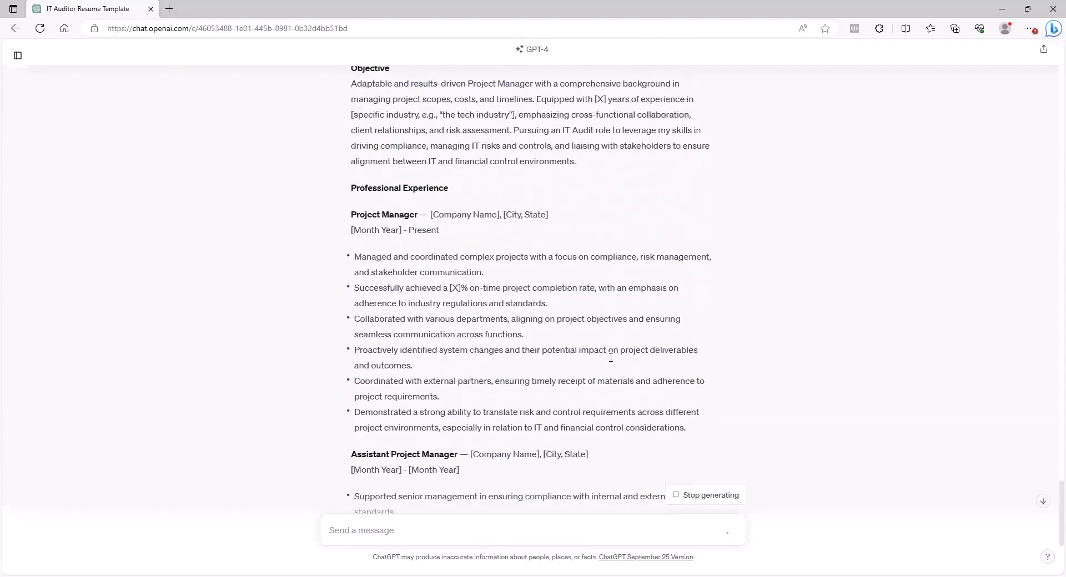
pyautogui.scroll(3)
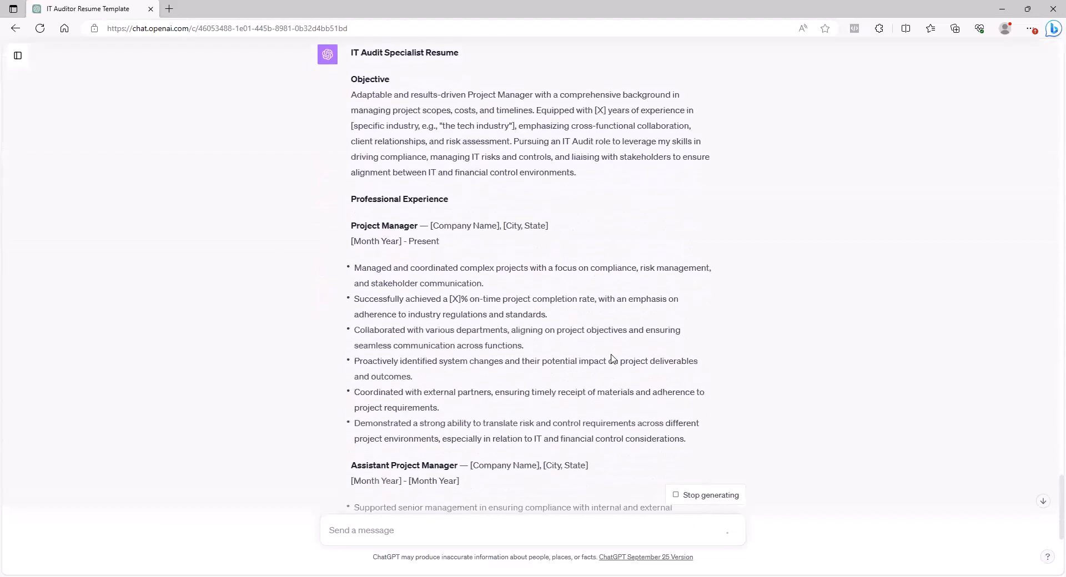
pyautogui.scroll(3)
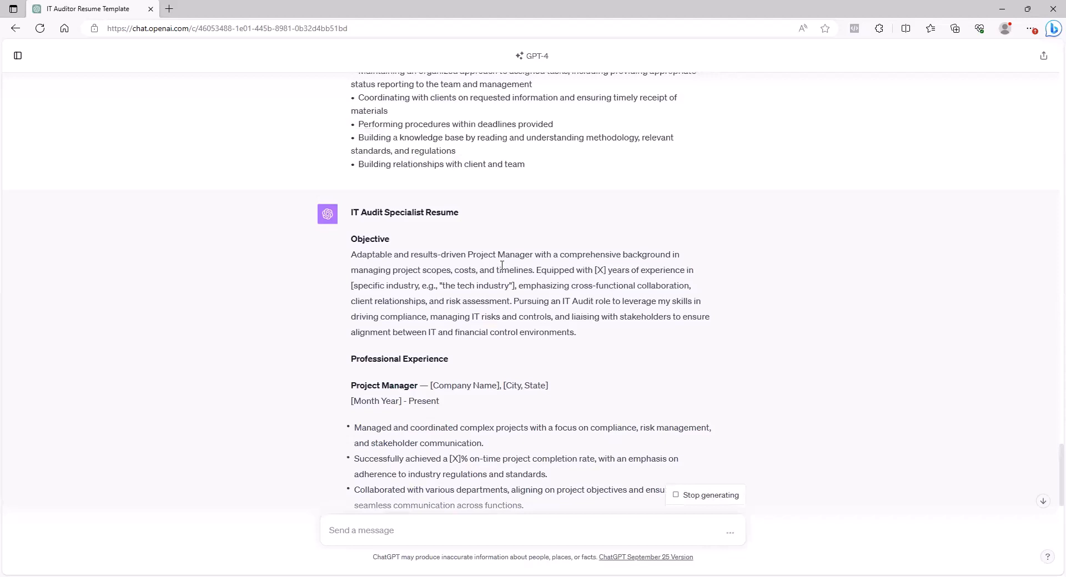
pyautogui.moveTo(401, 274)
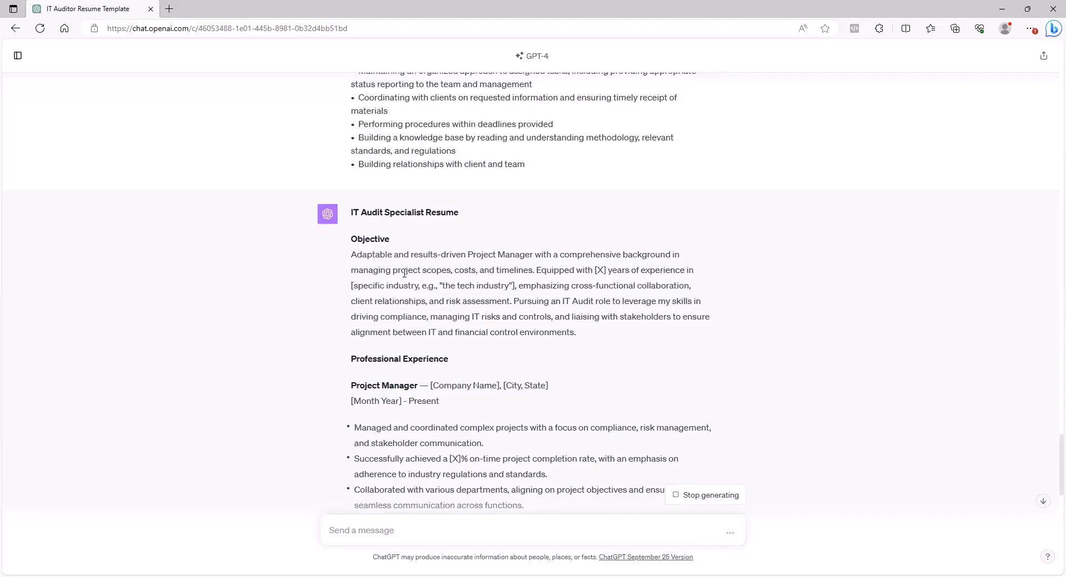
pyautogui.moveTo(561, 314)
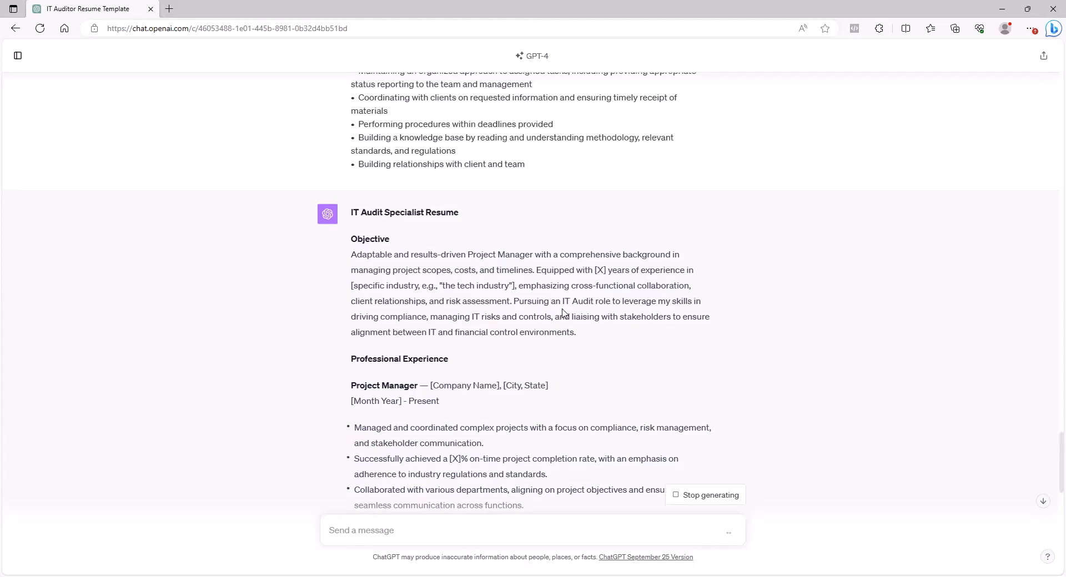
pyautogui.moveTo(663, 311)
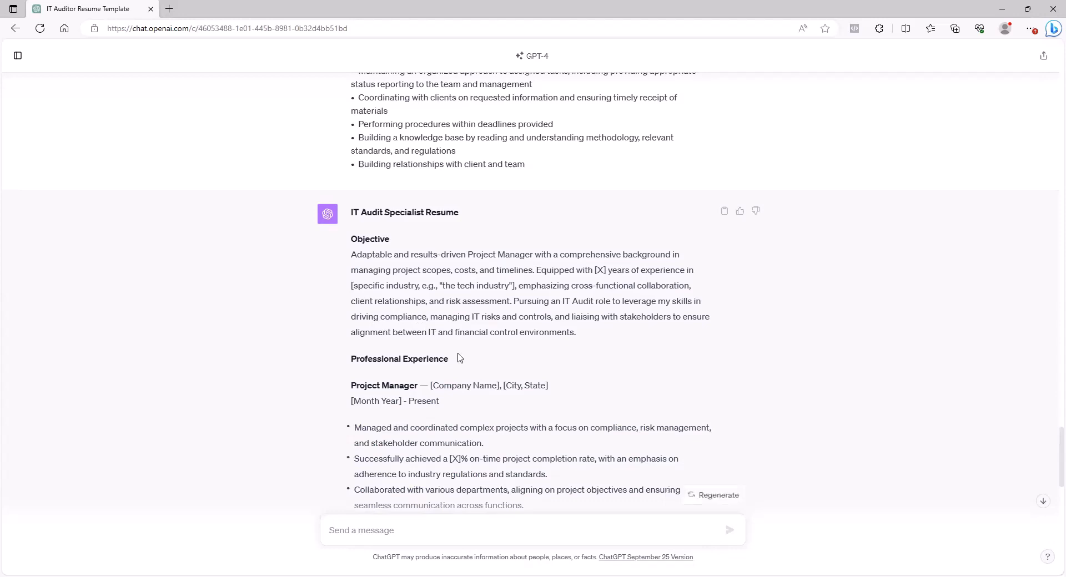
pyautogui.scroll(-3)
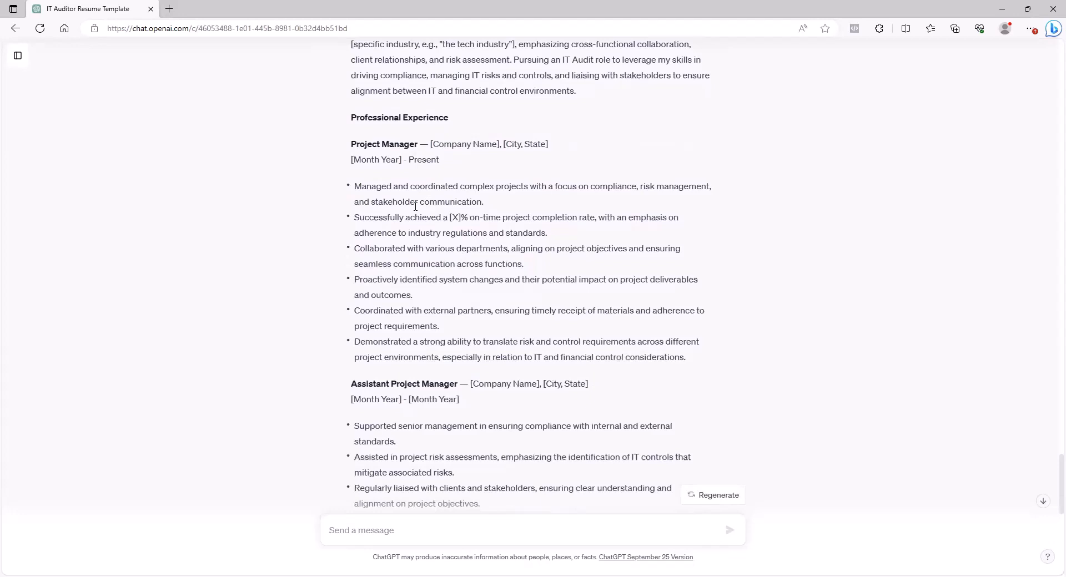
pyautogui.moveTo(354, 279); pyautogui.dragTo(415, 296)
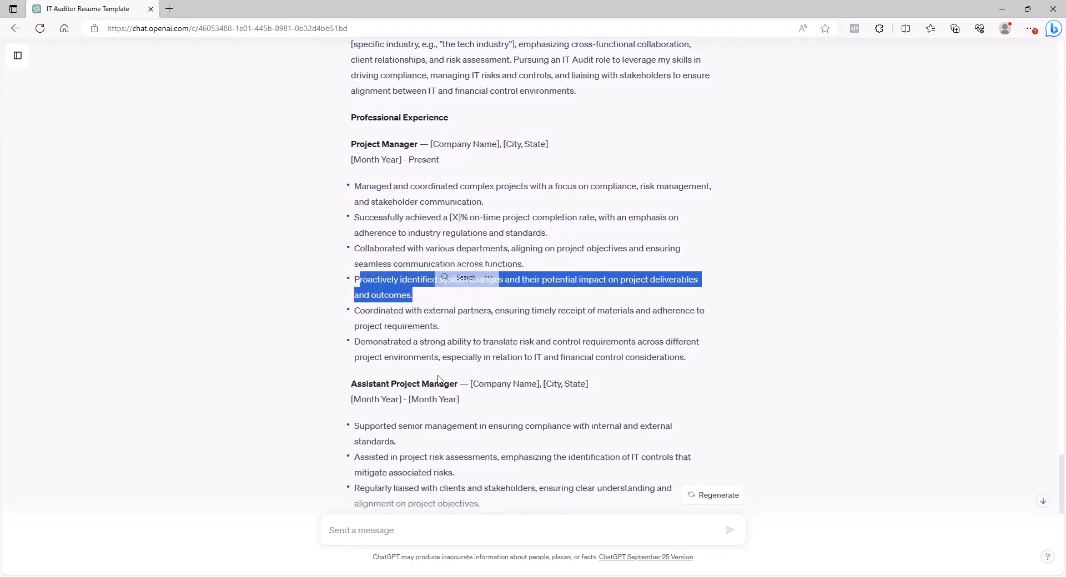
pyautogui.moveTo(700, 372)
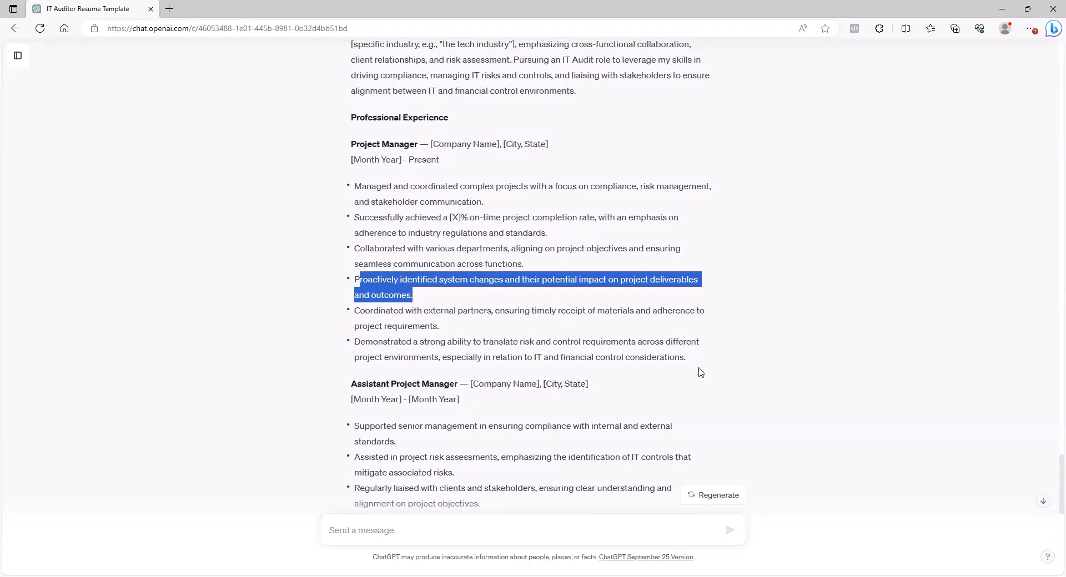
pyautogui.moveTo(712, 365)
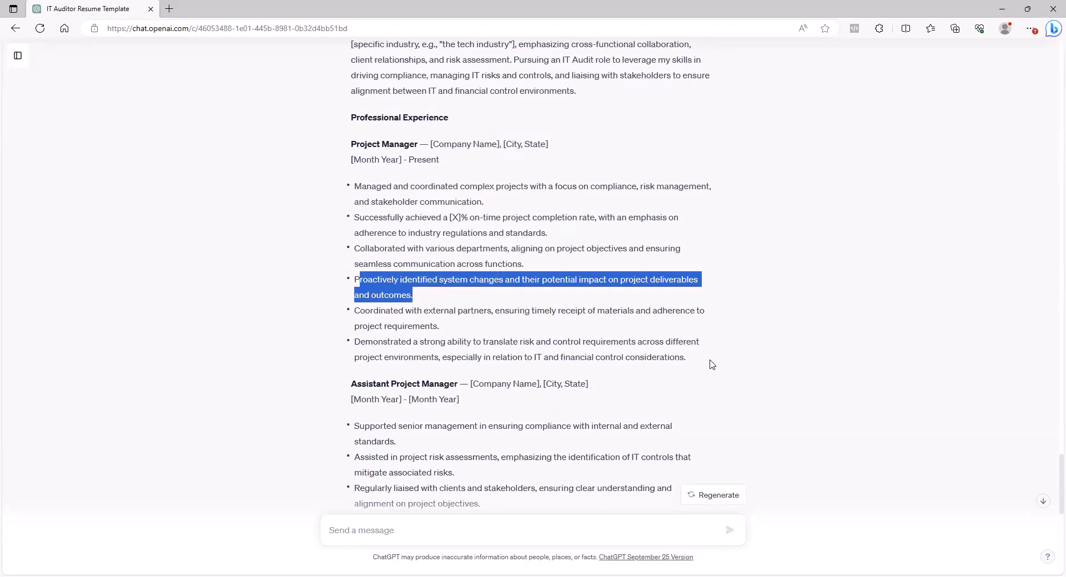
pyautogui.moveTo(715, 333)
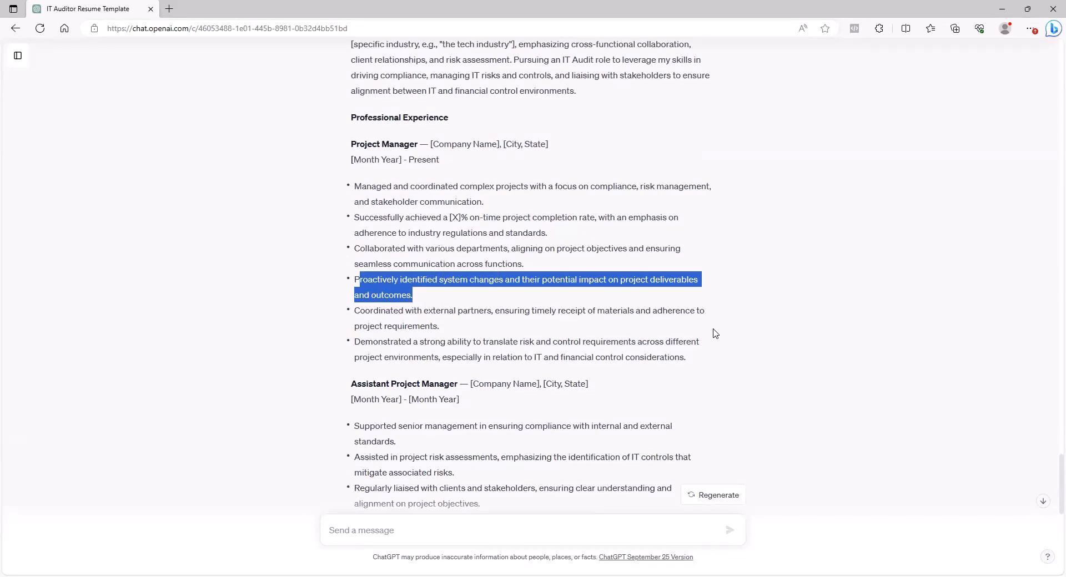
pyautogui.click(733, 317)
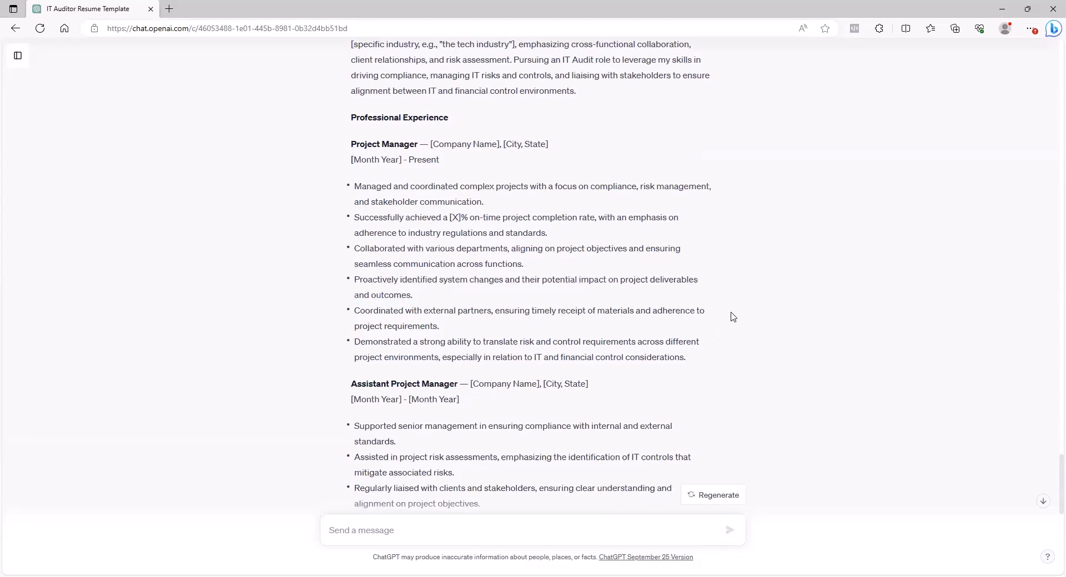
pyautogui.moveTo(712, 328)
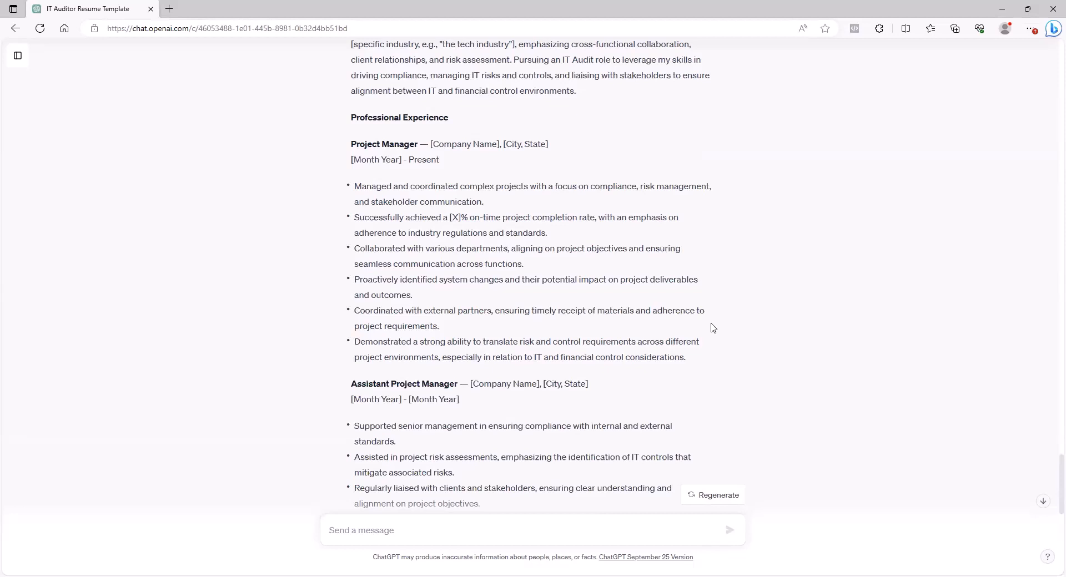
pyautogui.moveTo(857, 296)
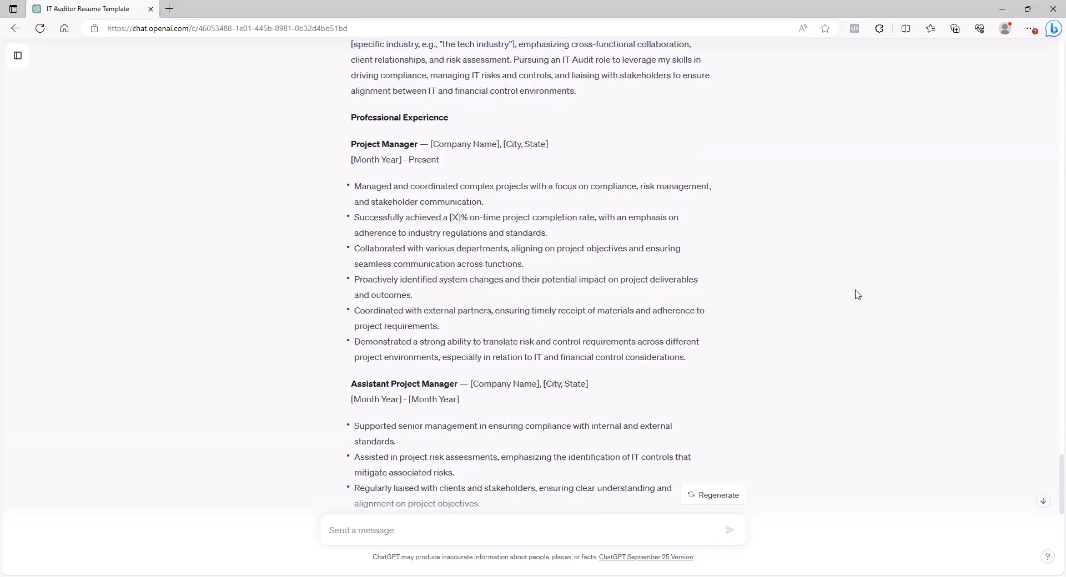
pyautogui.moveTo(860, 292)
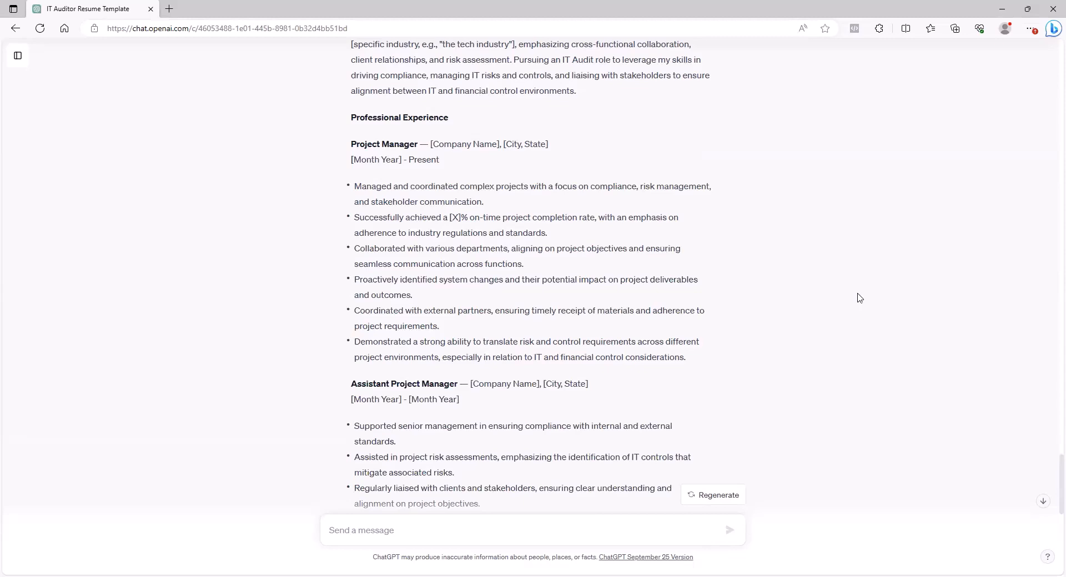
pyautogui.moveTo(801, 387)
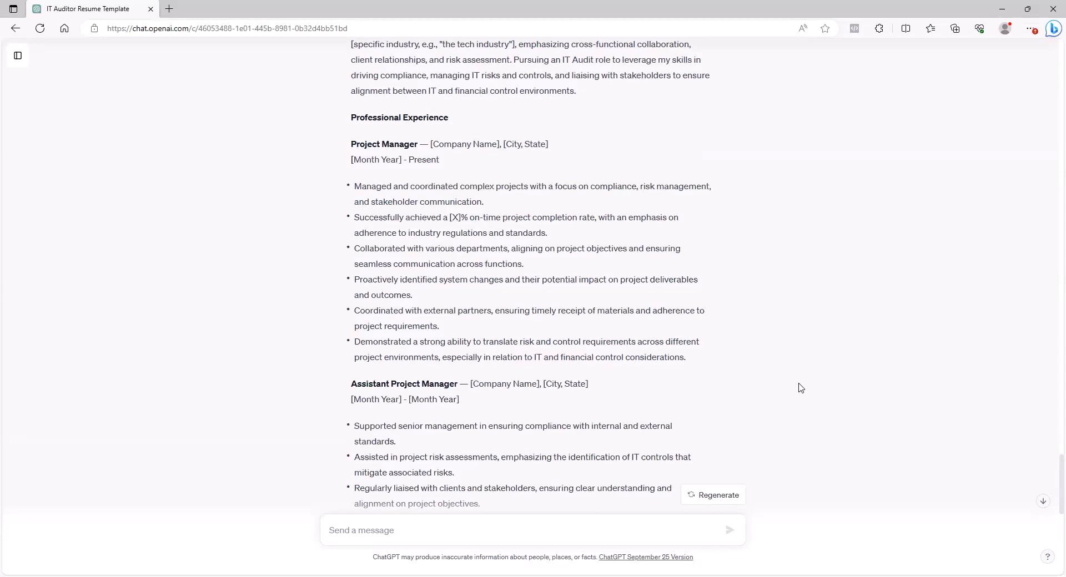
pyautogui.scroll(-3)
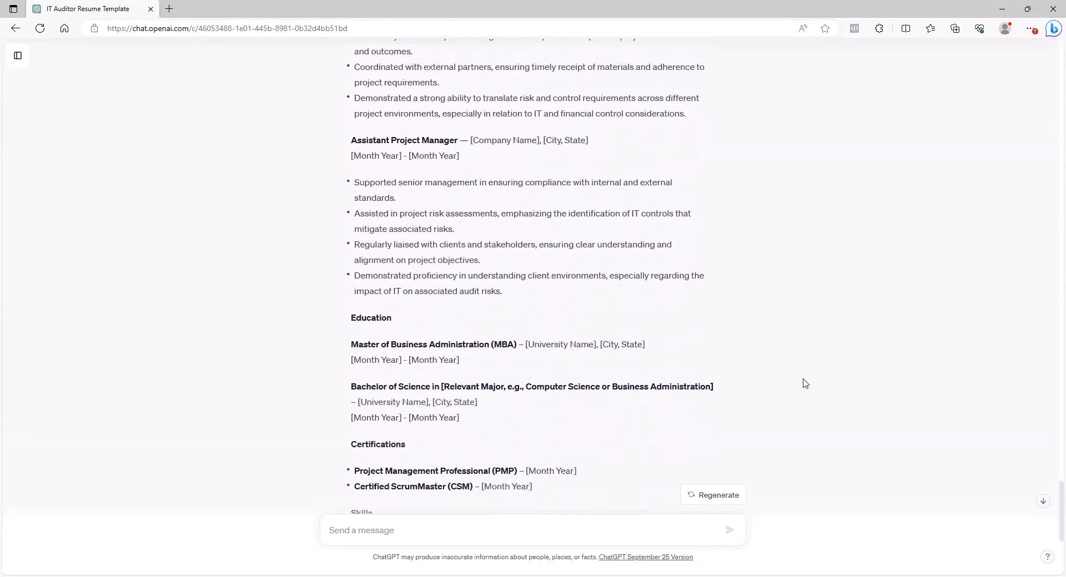
pyautogui.scroll(-3)
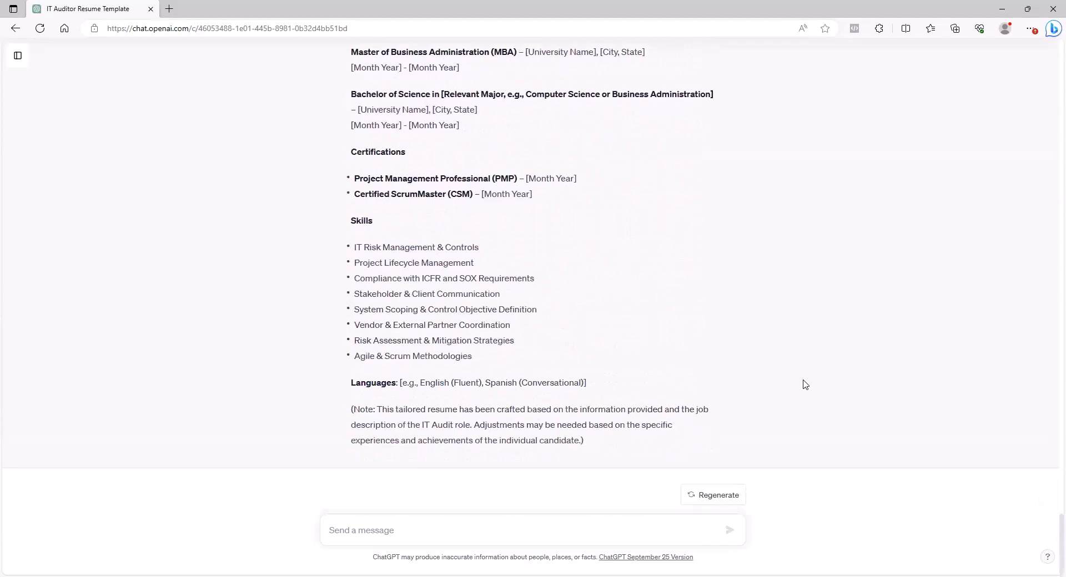
pyautogui.scroll(3)
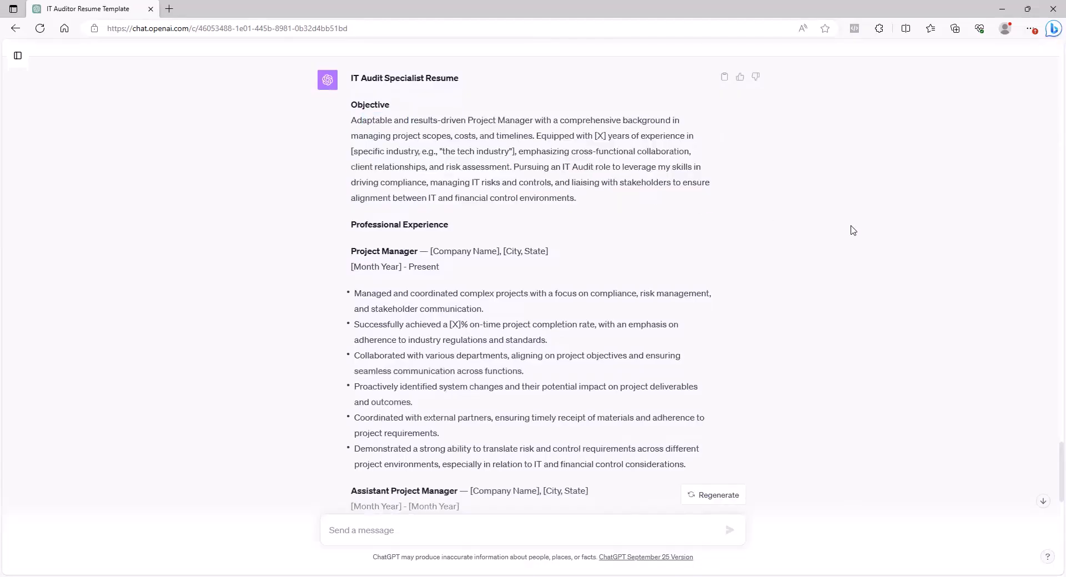
pyautogui.scroll(-3)
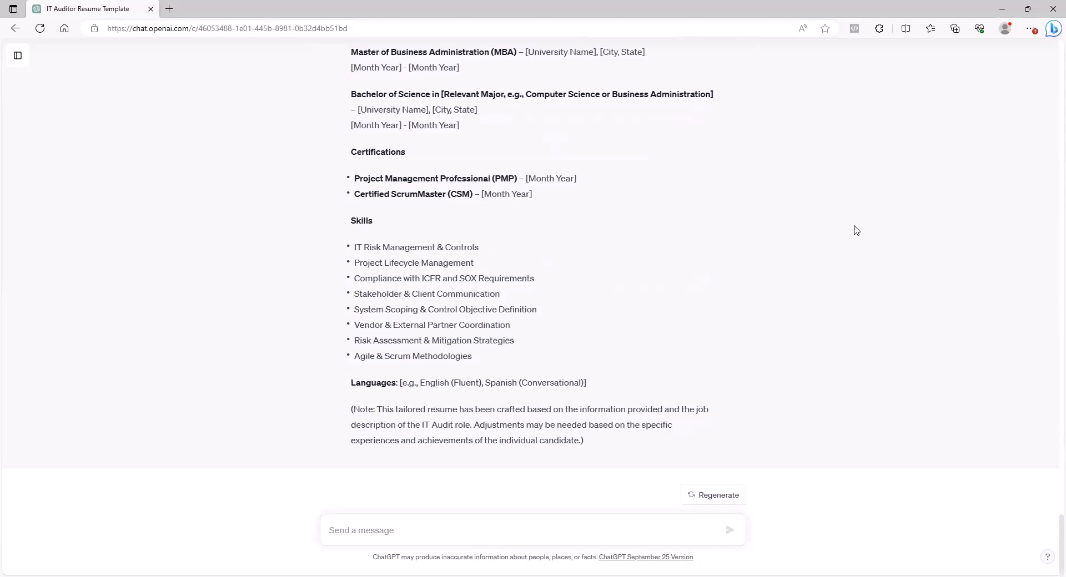
pyautogui.scroll(3)
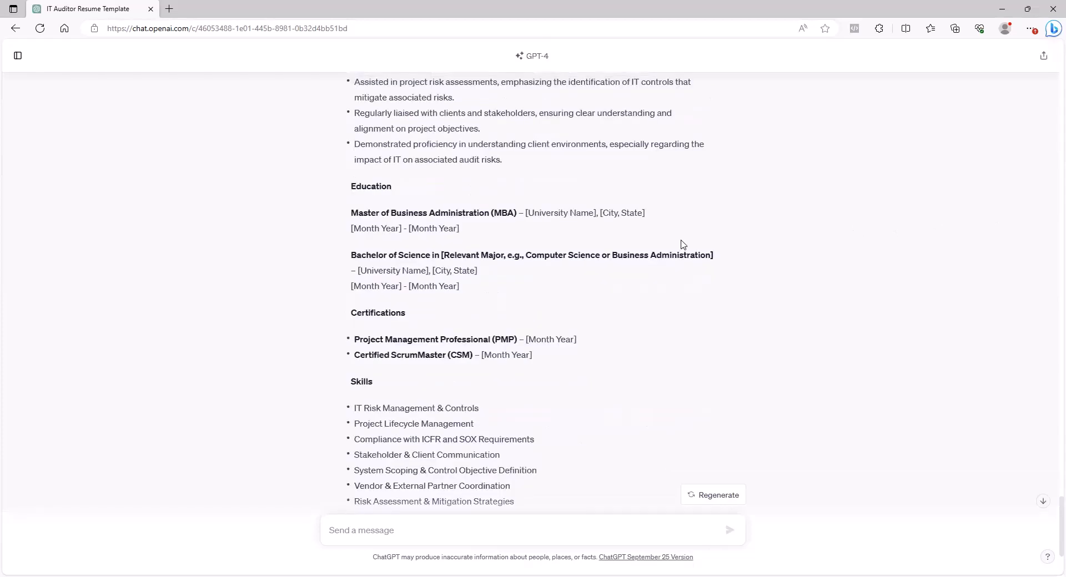
pyautogui.moveTo(687, 246)
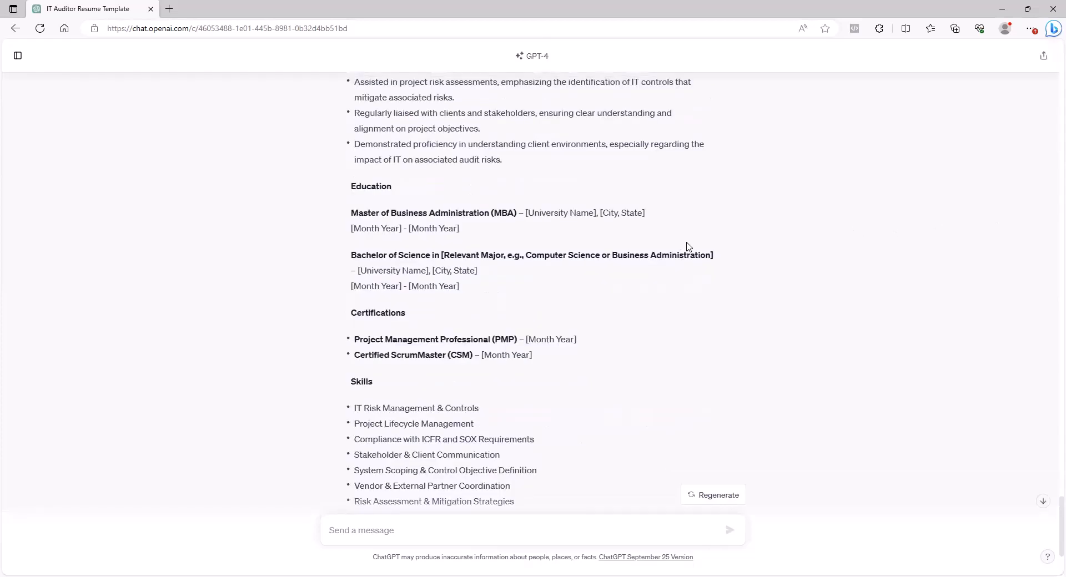
pyautogui.scroll(3)
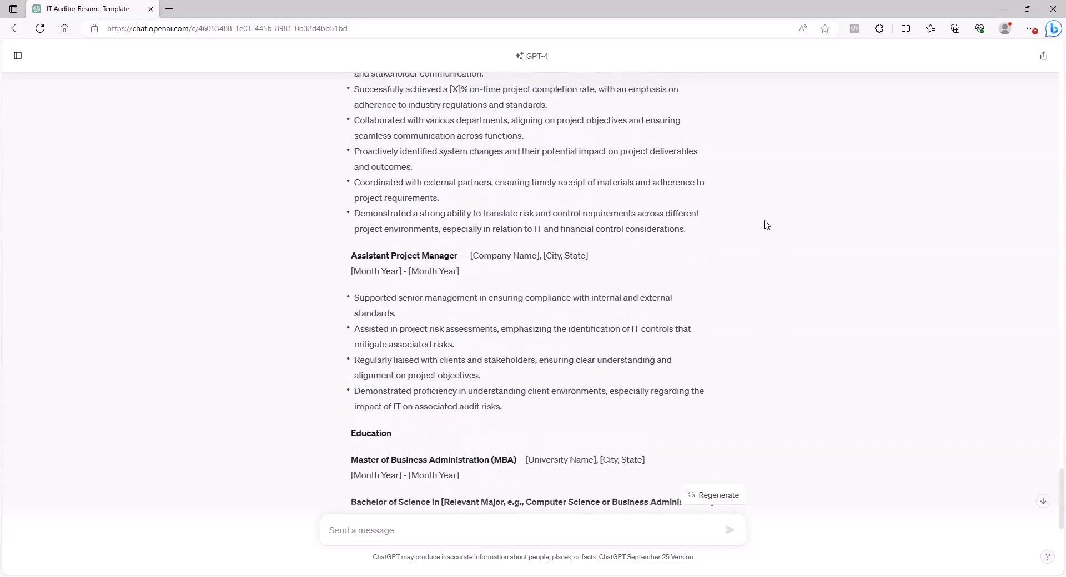
pyautogui.scroll(3)
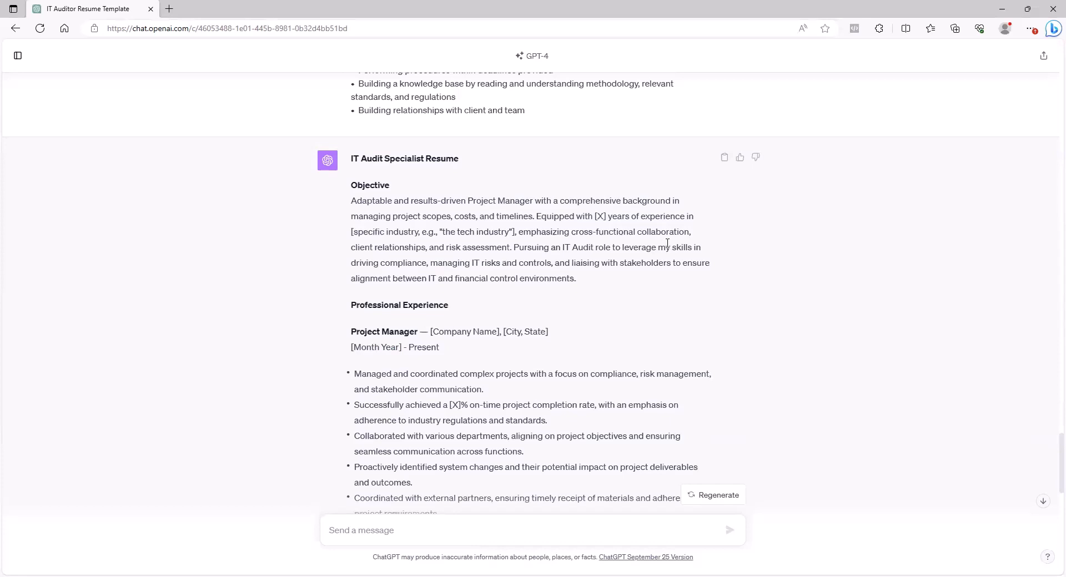
pyautogui.moveTo(676, 254)
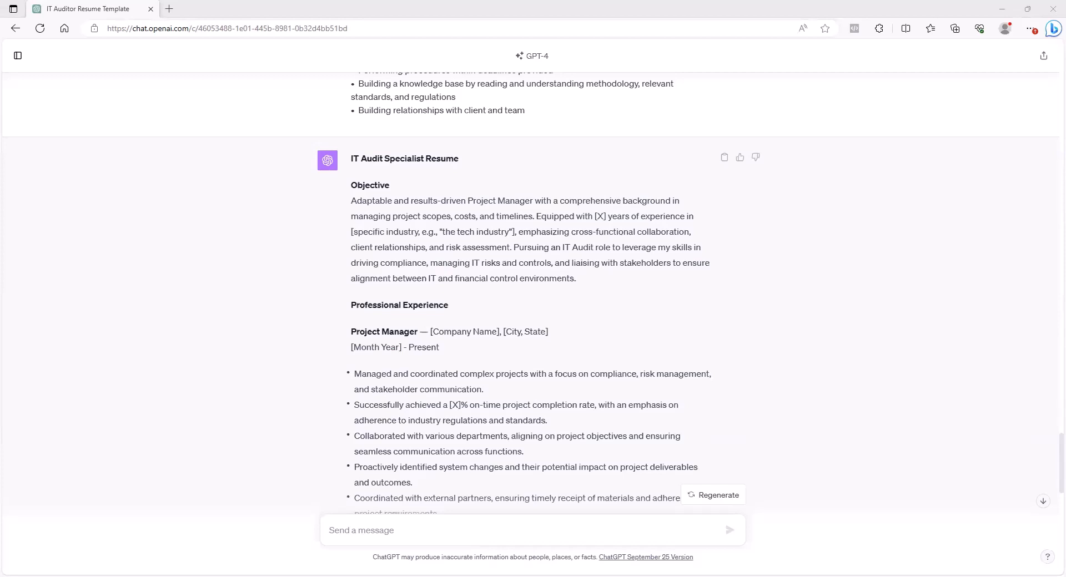
# Paste the under-100-word professional summary request followed by the tailored resume text.
pyautogui.click(516, 530)
pyautogui.write('Write a professional summary for my resume and keep it under 100 words.')
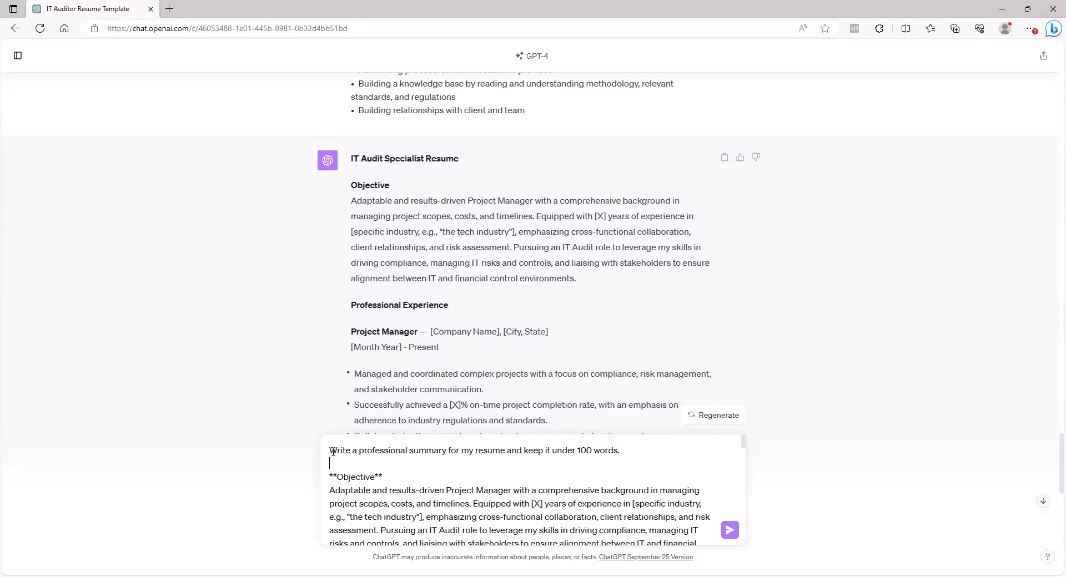
pyautogui.moveTo(579, 450)
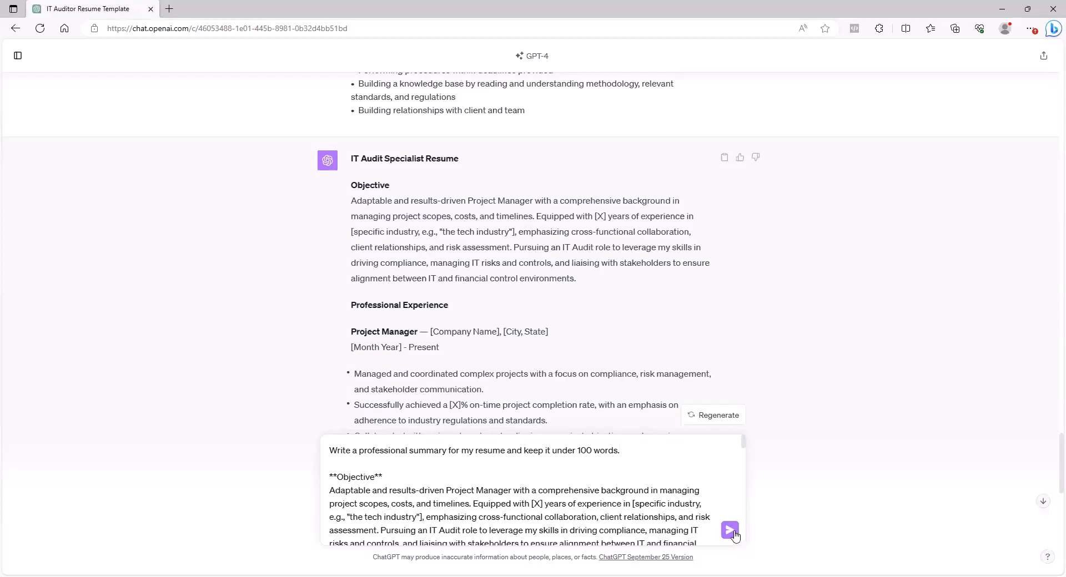
pyautogui.moveTo(473, 497)
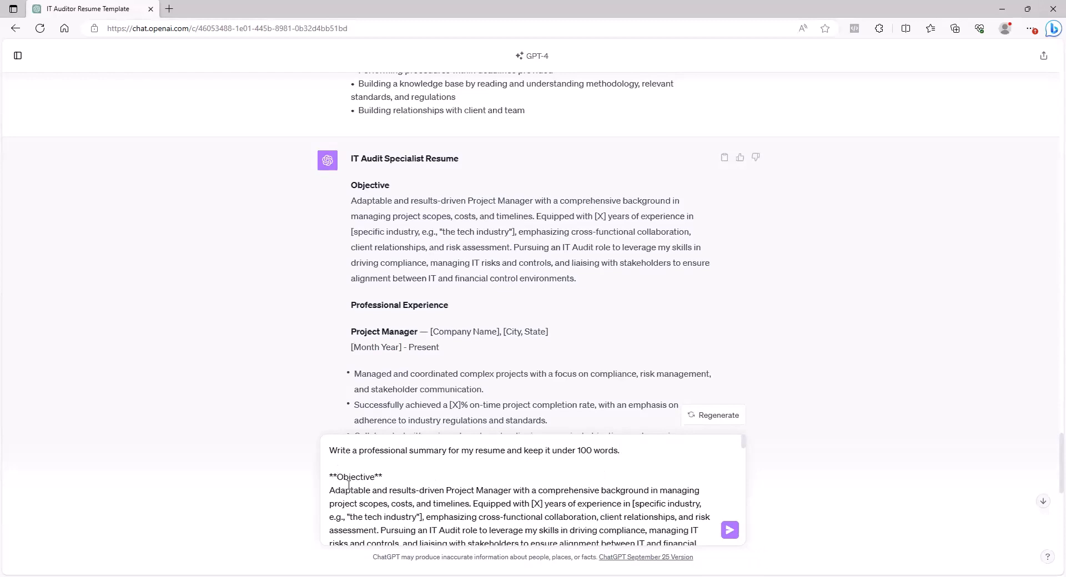
pyautogui.moveTo(384, 365)
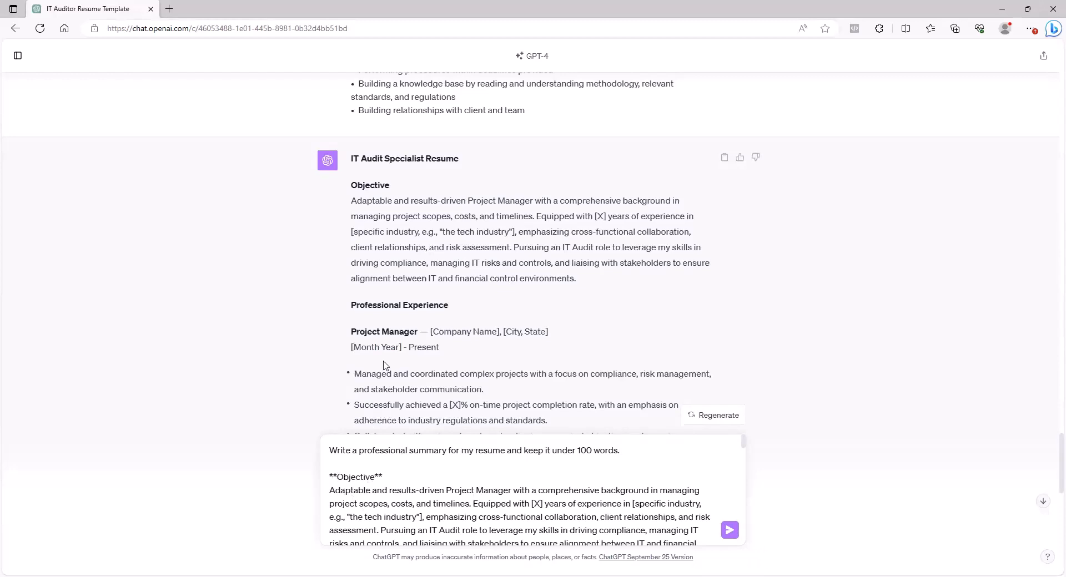
pyautogui.moveTo(486, 500)
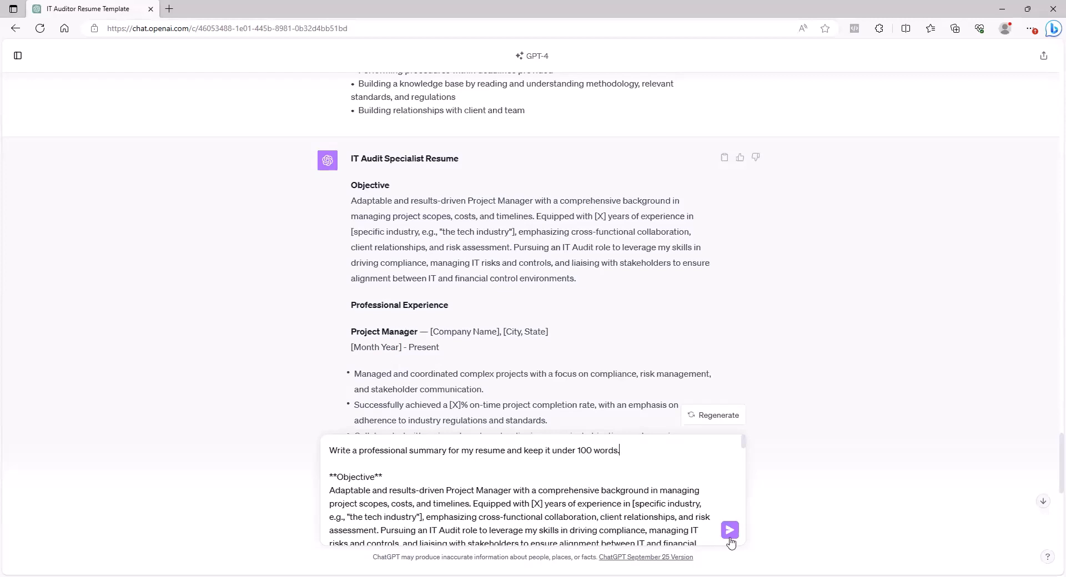
pyautogui.moveTo(730, 530)
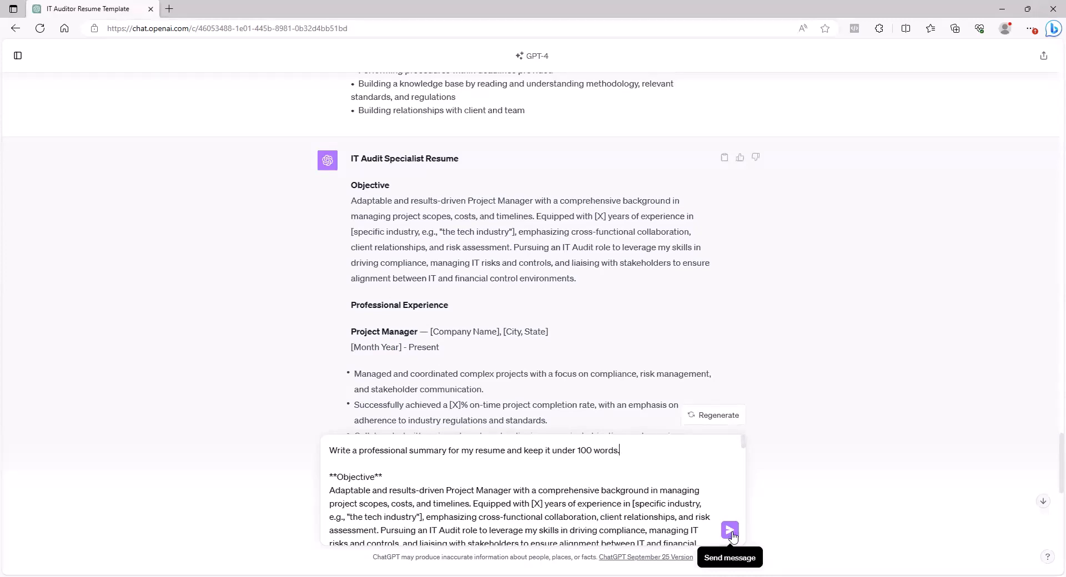
# Submit the summary request and review the Project Manager professional summary for IT Audit.
pyautogui.click(730, 531)
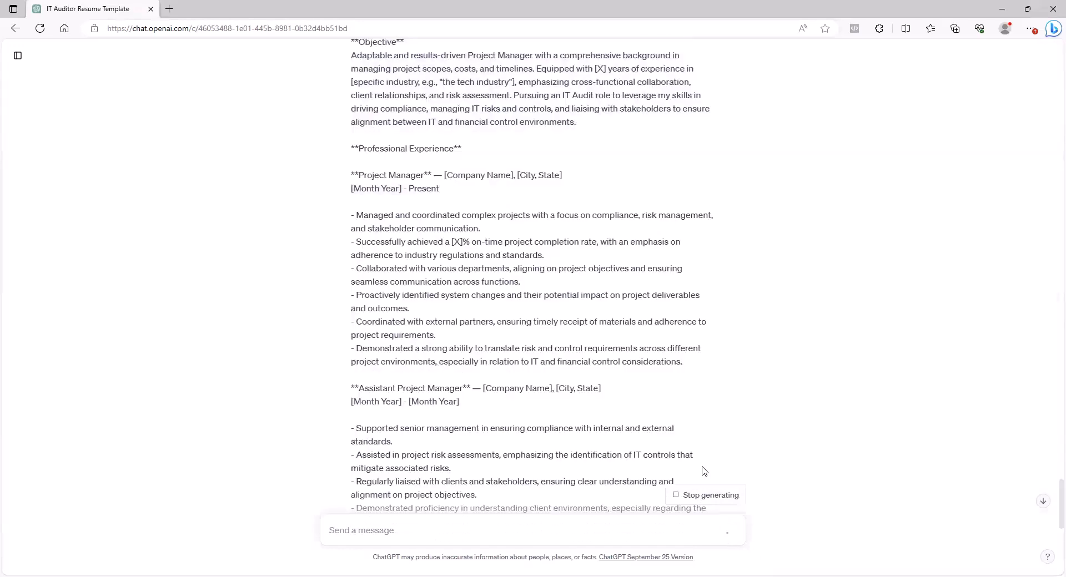
pyautogui.scroll(-3)
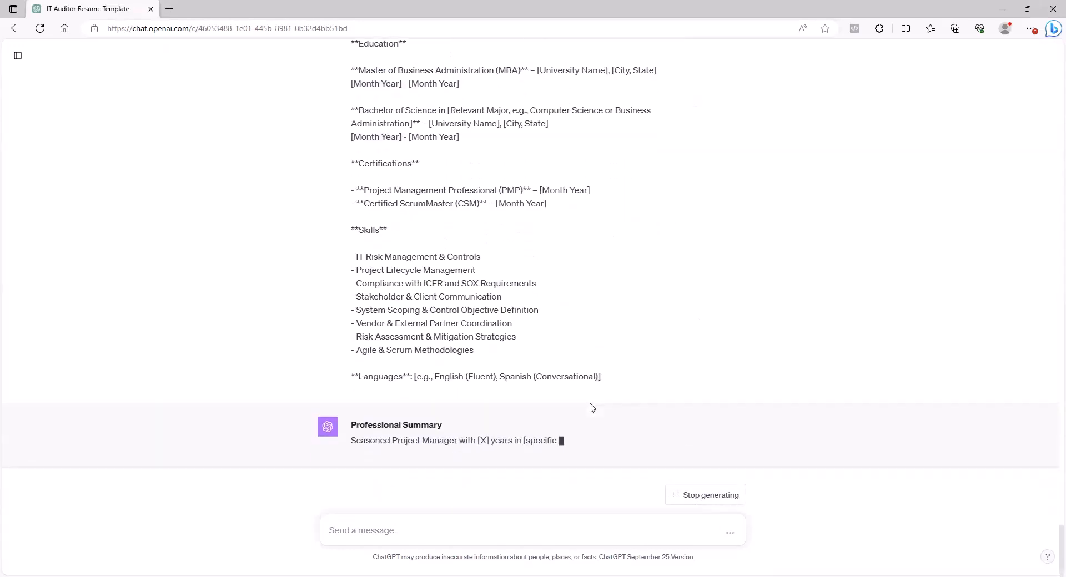
pyautogui.scroll(-3)
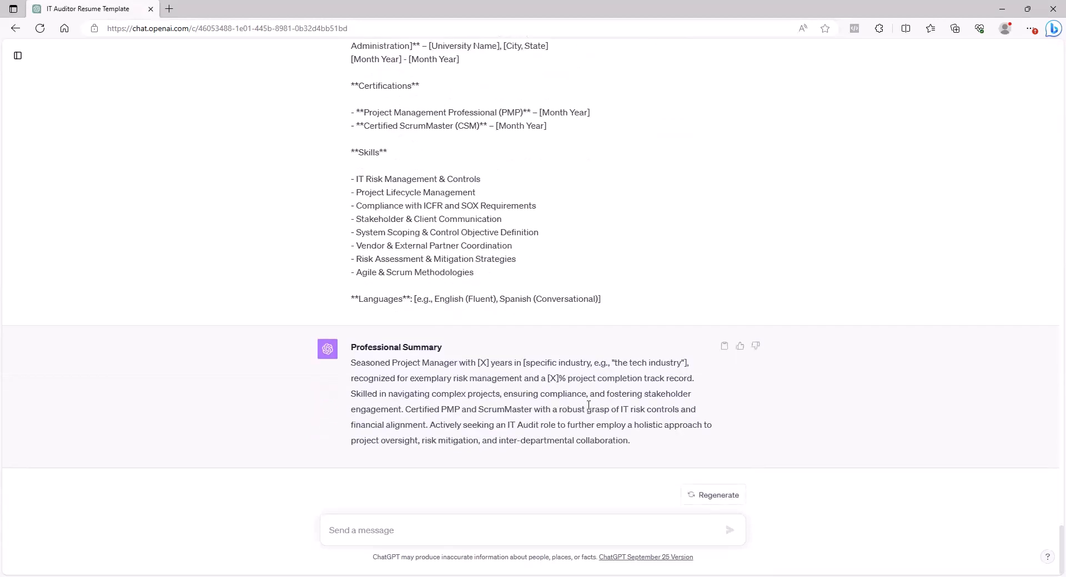
pyautogui.moveTo(527, 417)
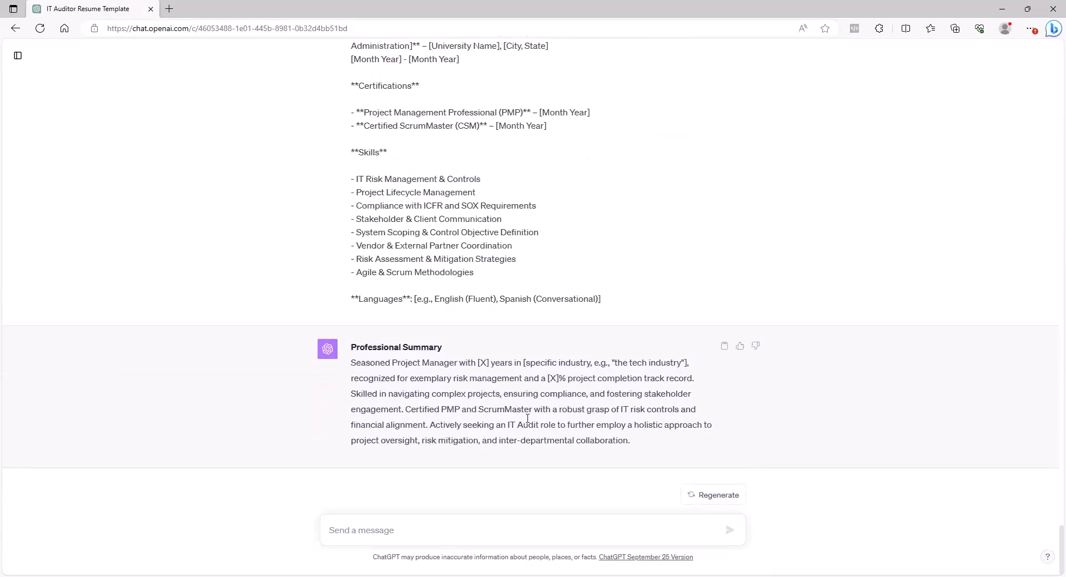
pyautogui.scroll(3)
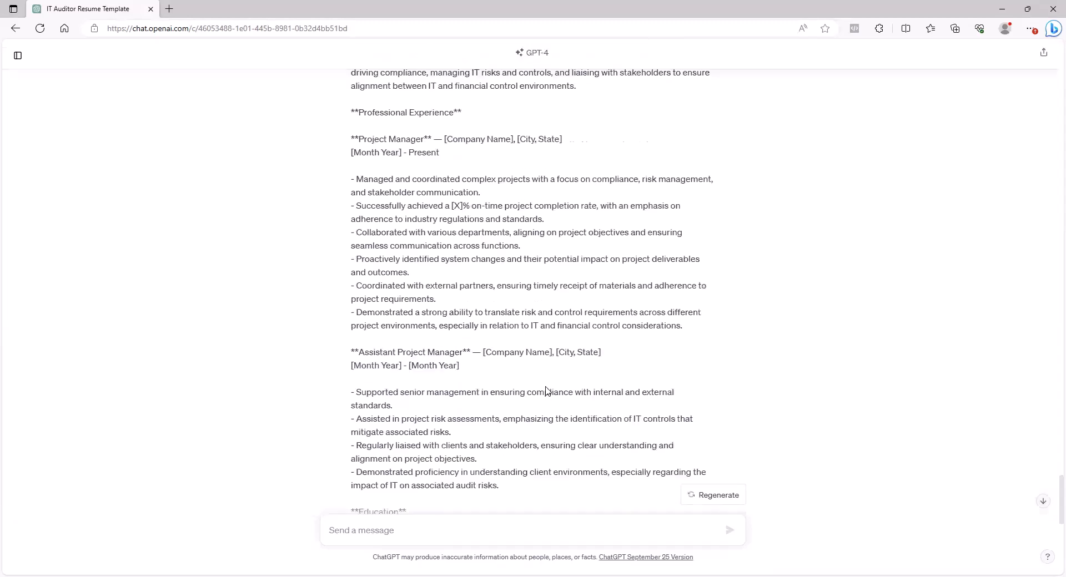
pyautogui.scroll(3)
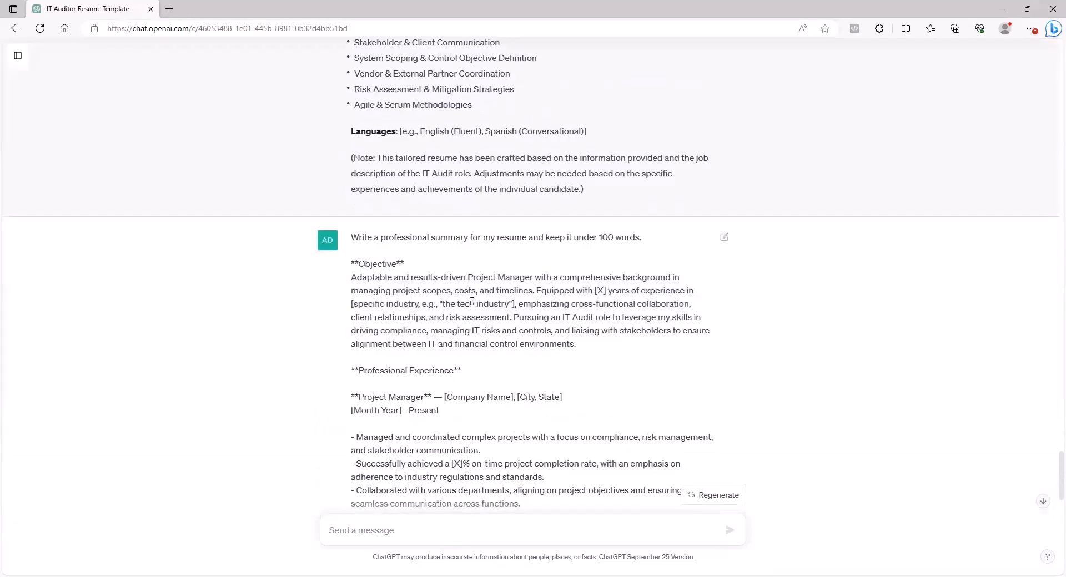
pyautogui.scroll(-3)
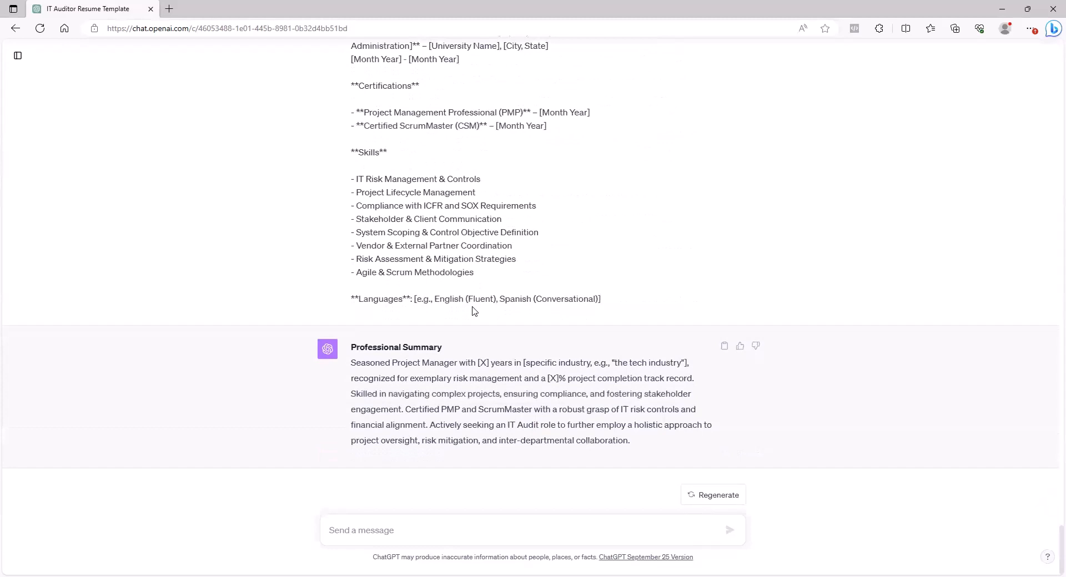
pyautogui.moveTo(397, 394)
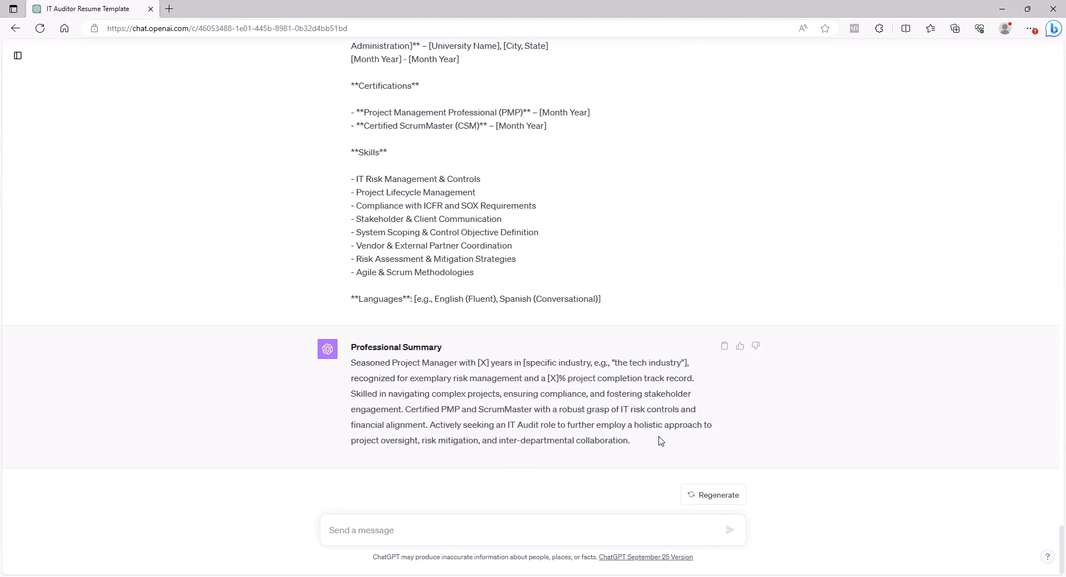
pyautogui.moveTo(644, 449)
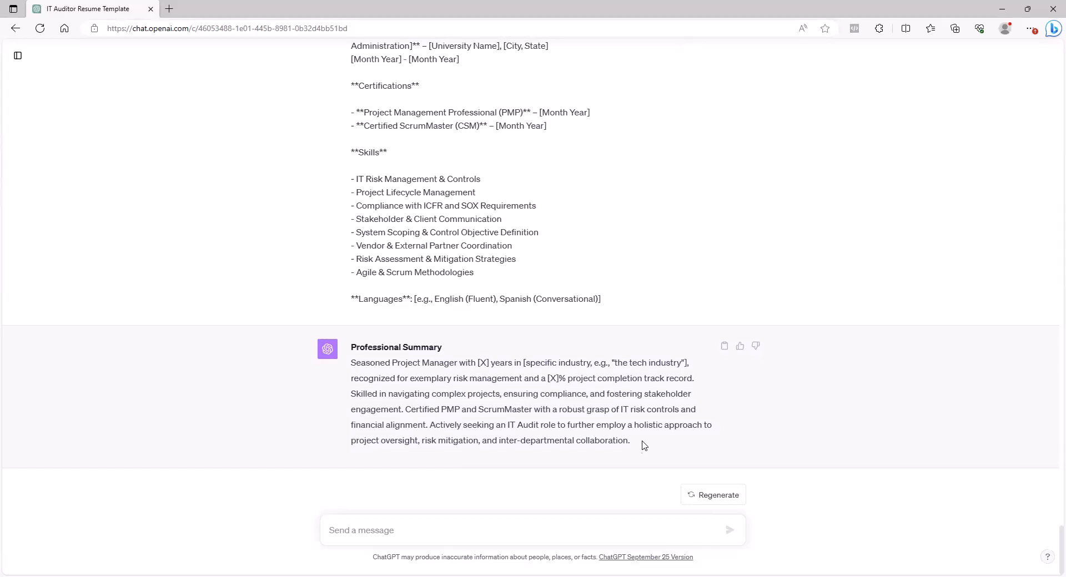
pyautogui.doubleClick(483, 363)
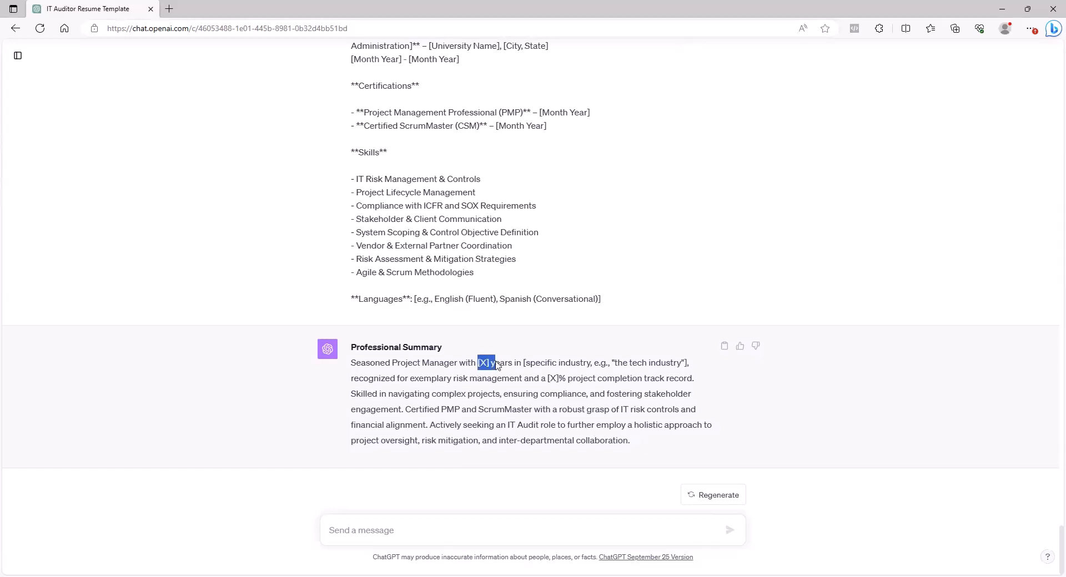
pyautogui.doubleClick(555, 378)
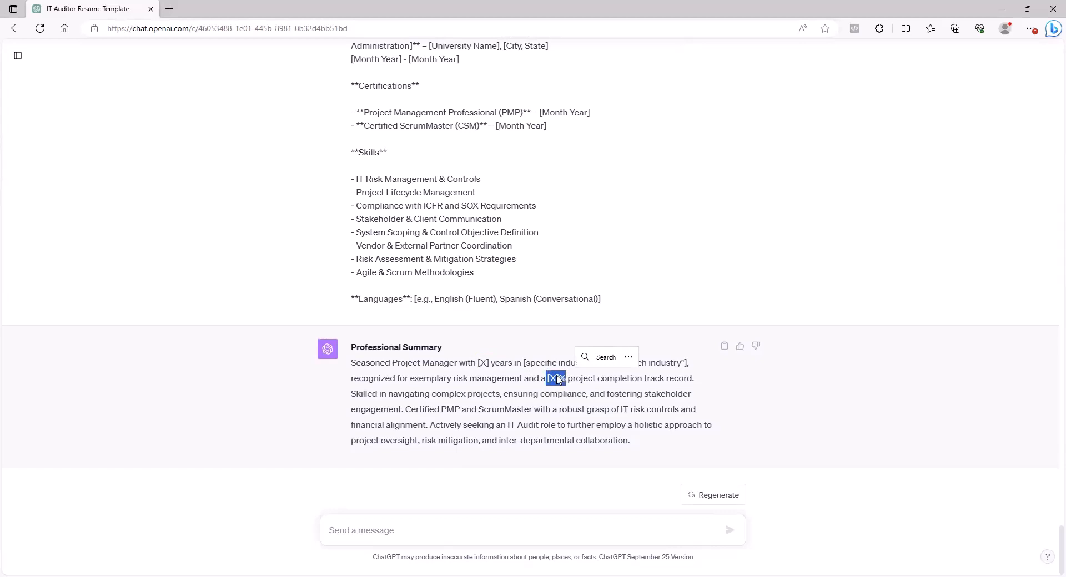
pyautogui.moveTo(644, 454)
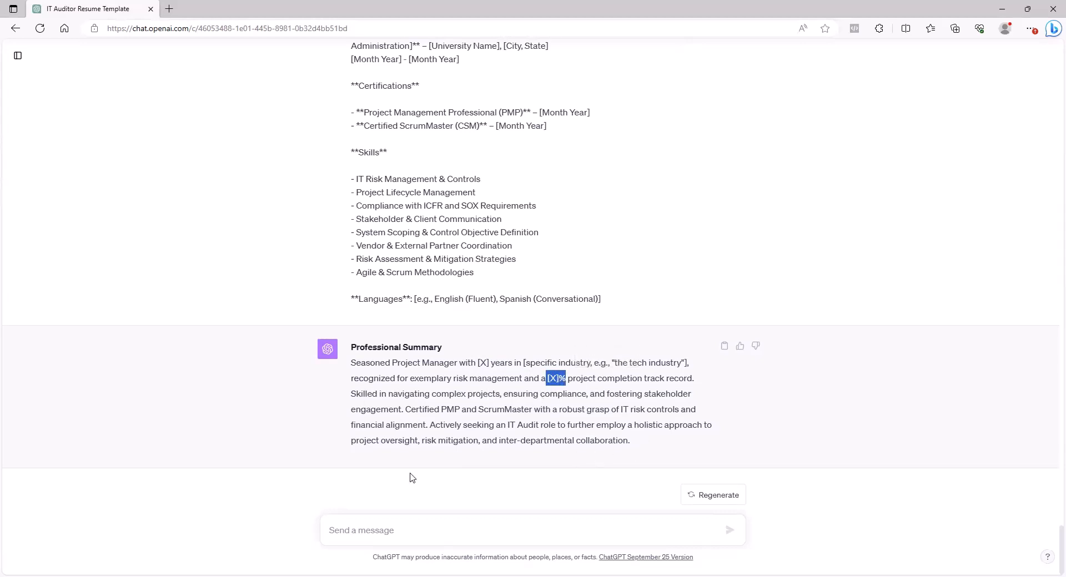
pyautogui.moveTo(441, 421)
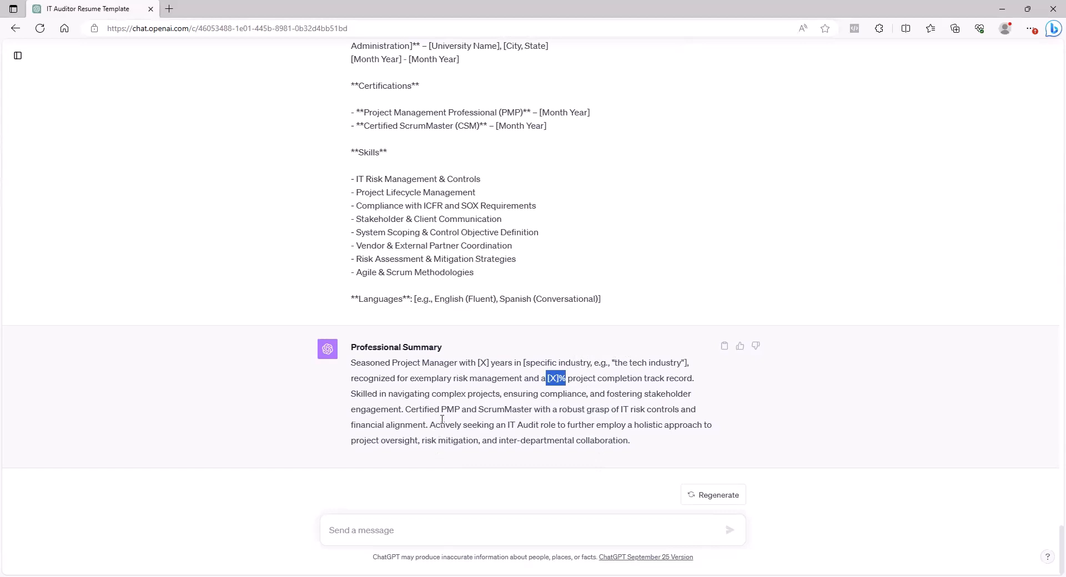